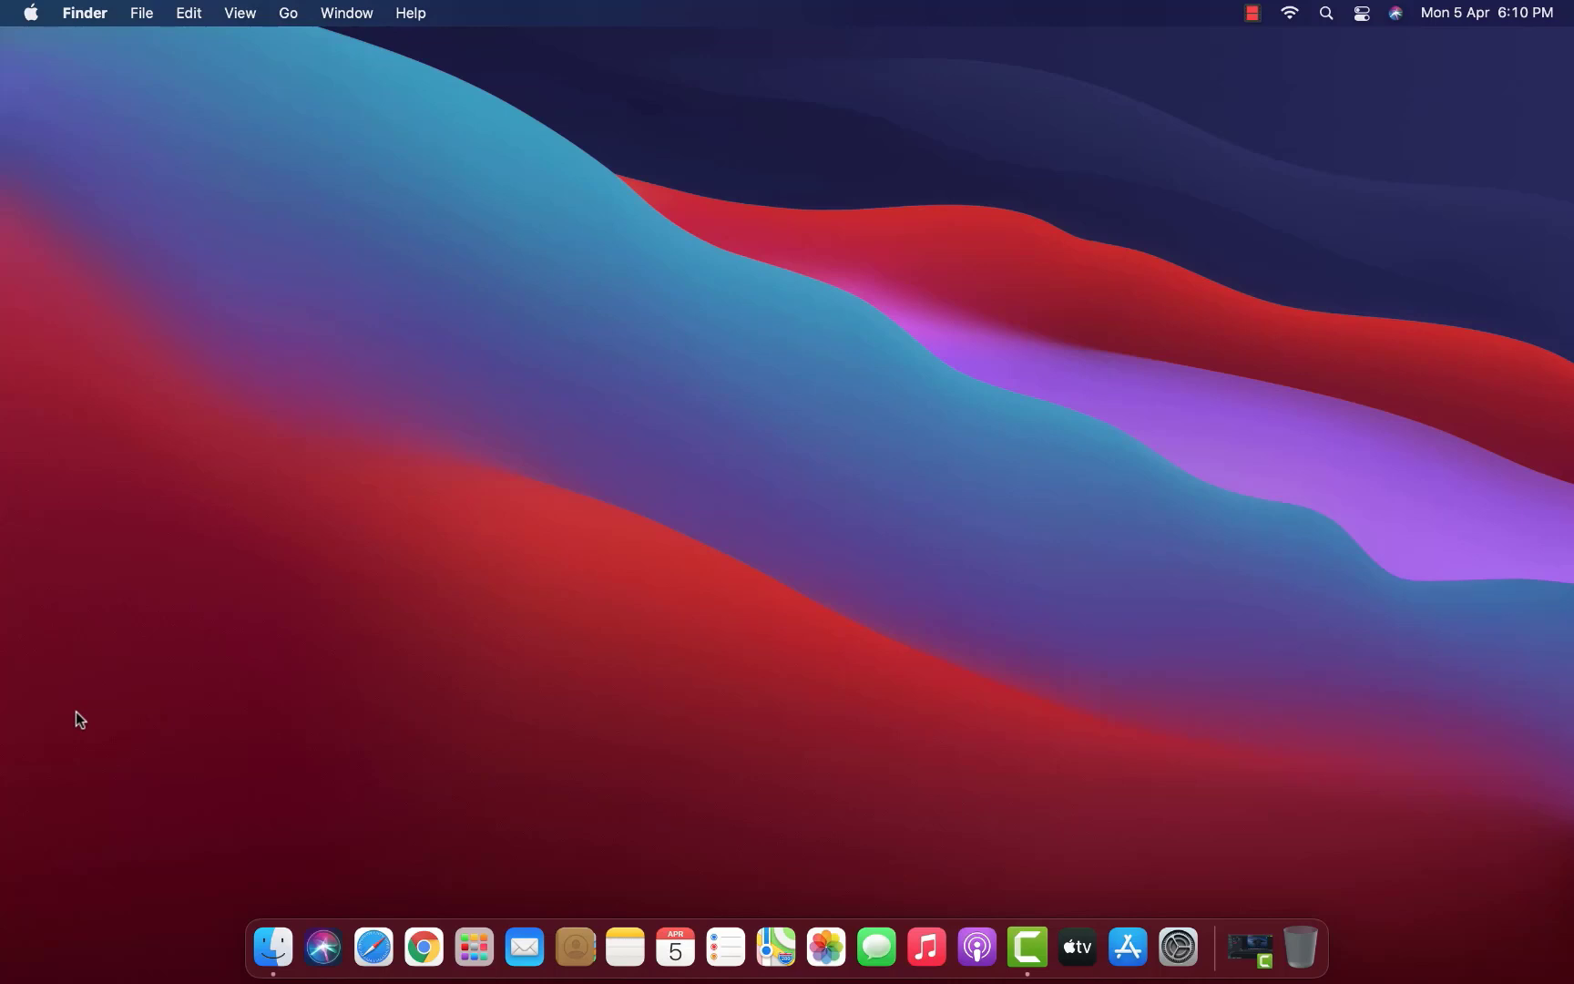
pyautogui.moveTo(373, 946)
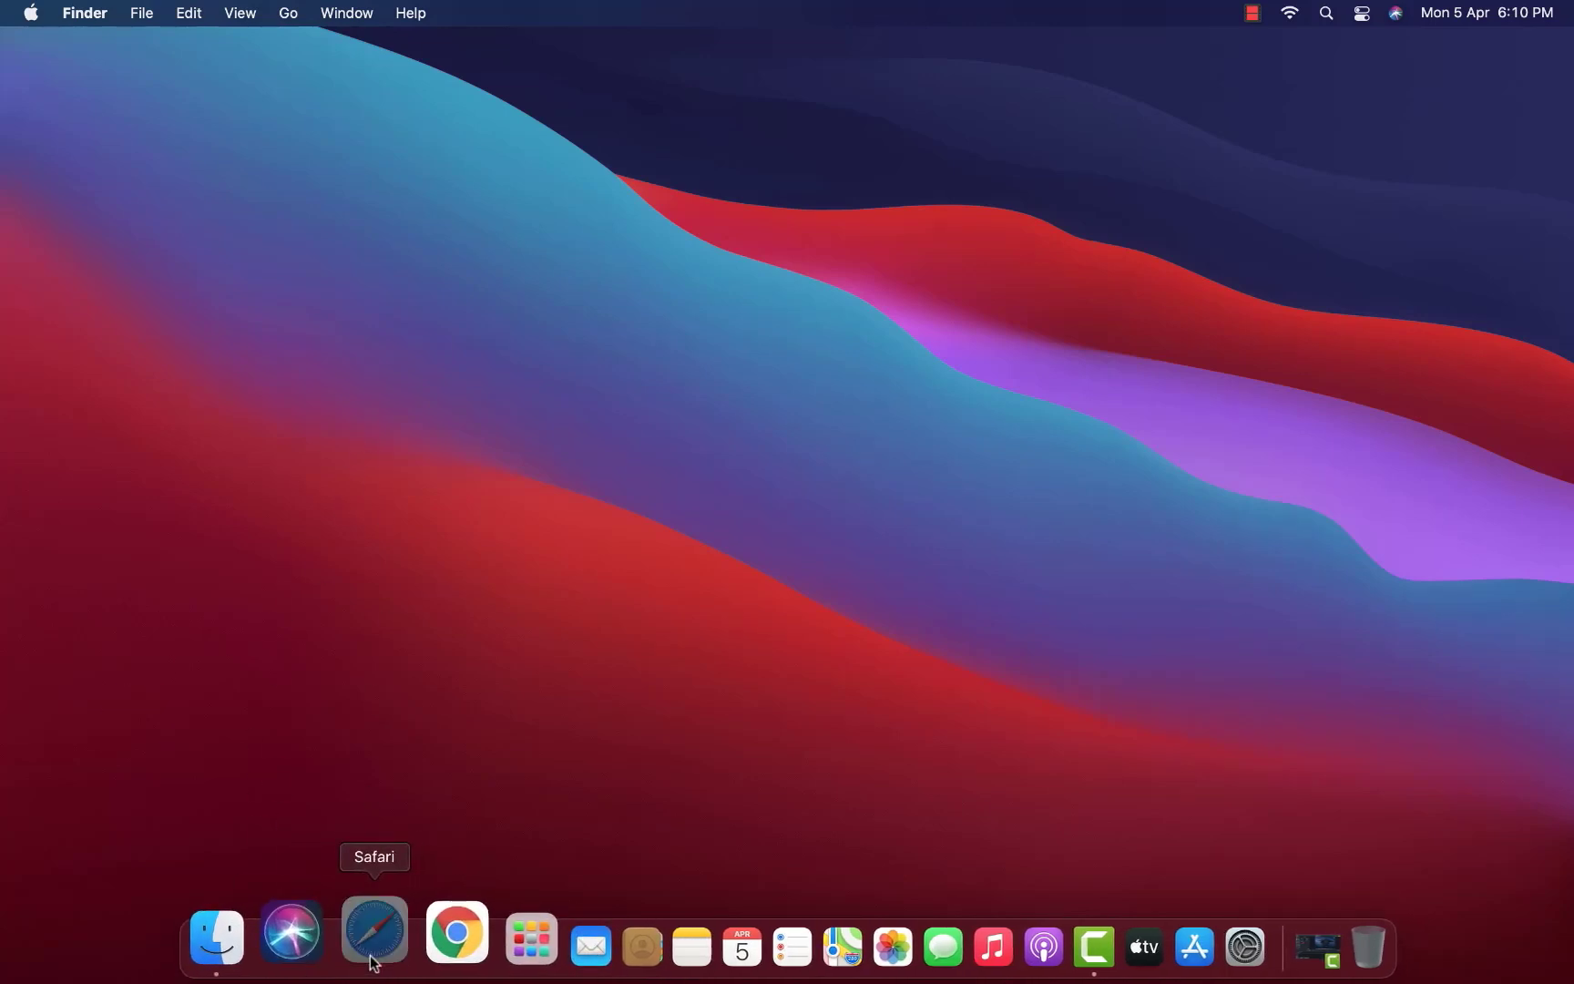
# Launch Safari and search Google for 'firefox' to reach Mozilla's download page
pyautogui.click(374, 931)
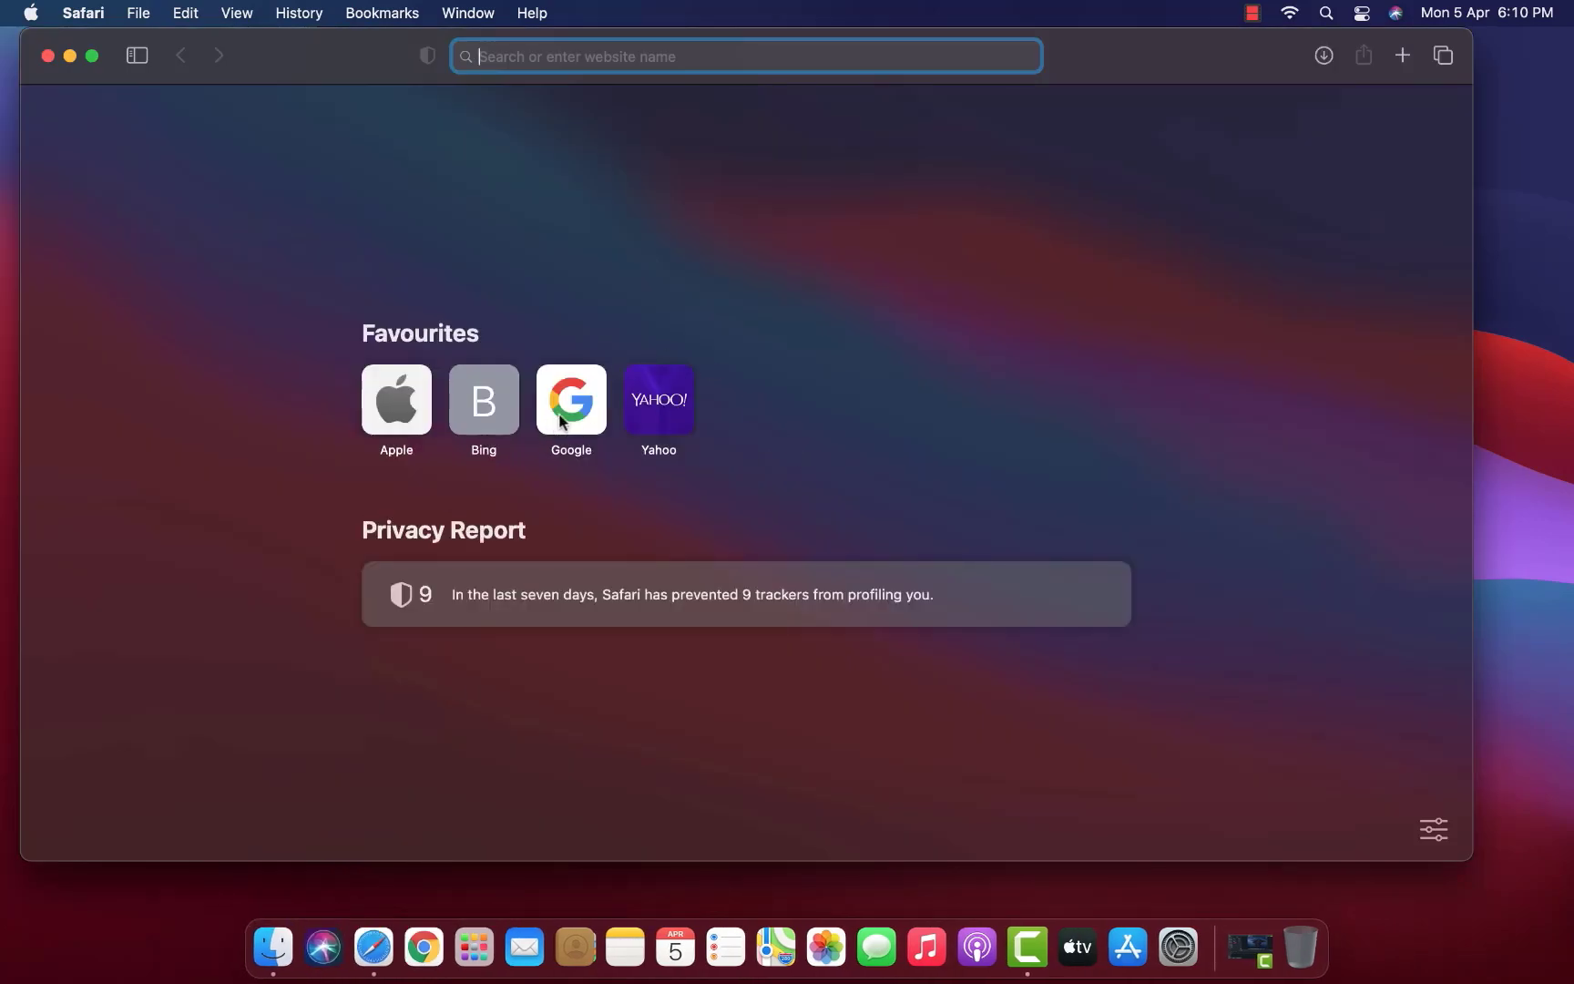
pyautogui.click(570, 402)
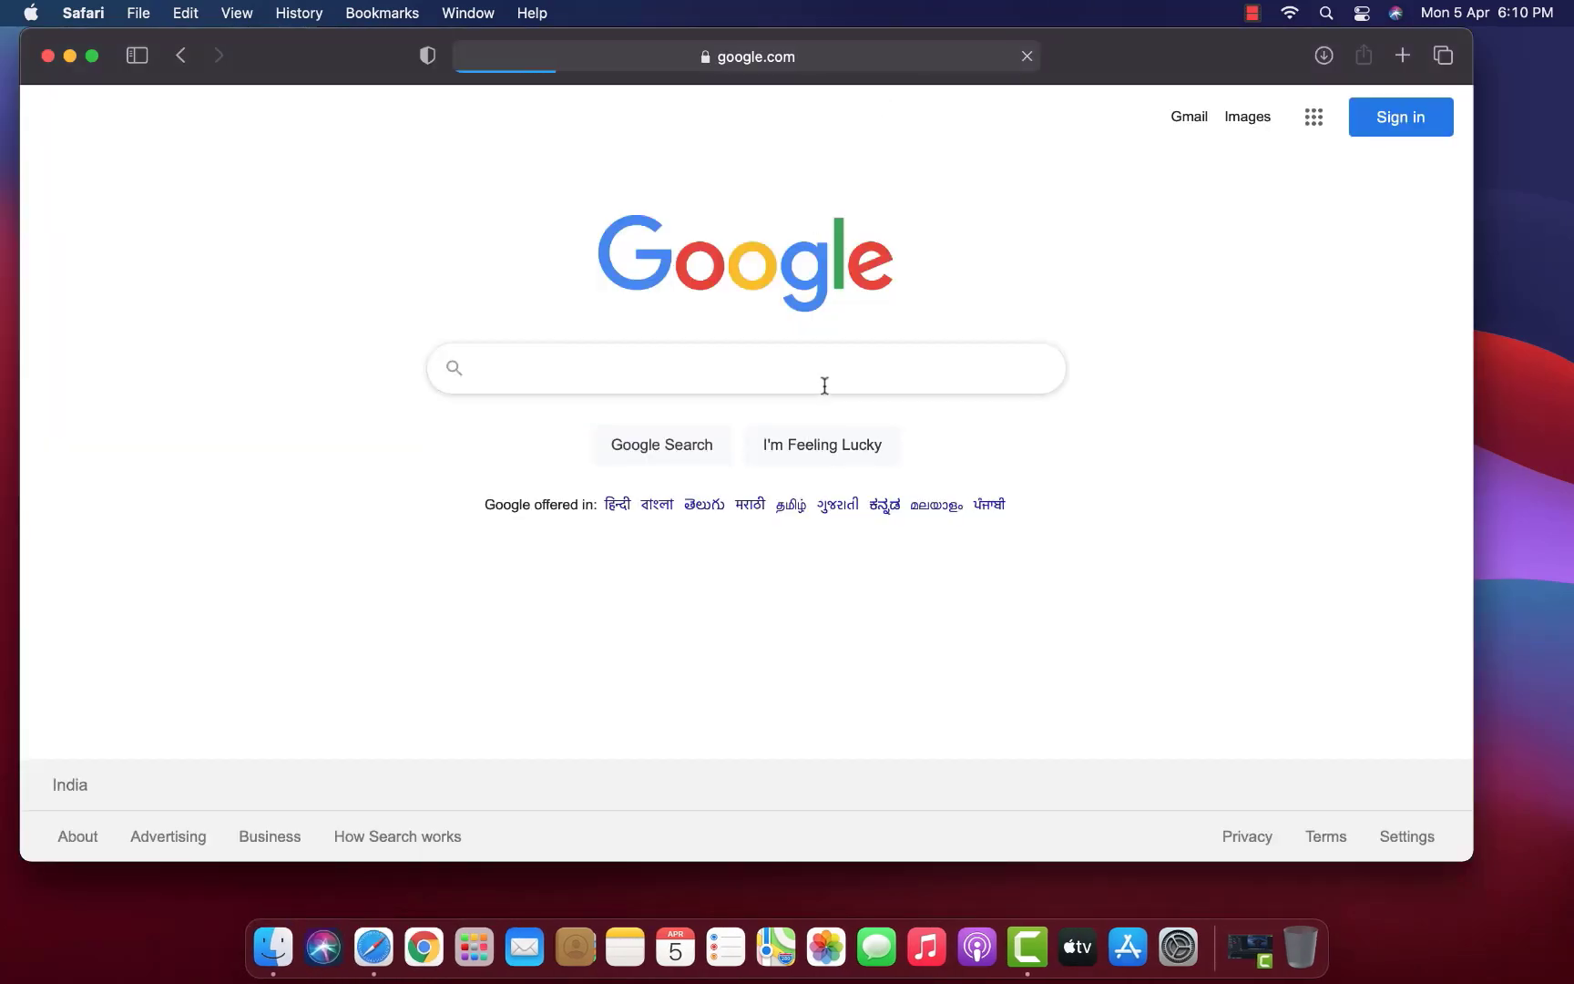
pyautogui.write('f')
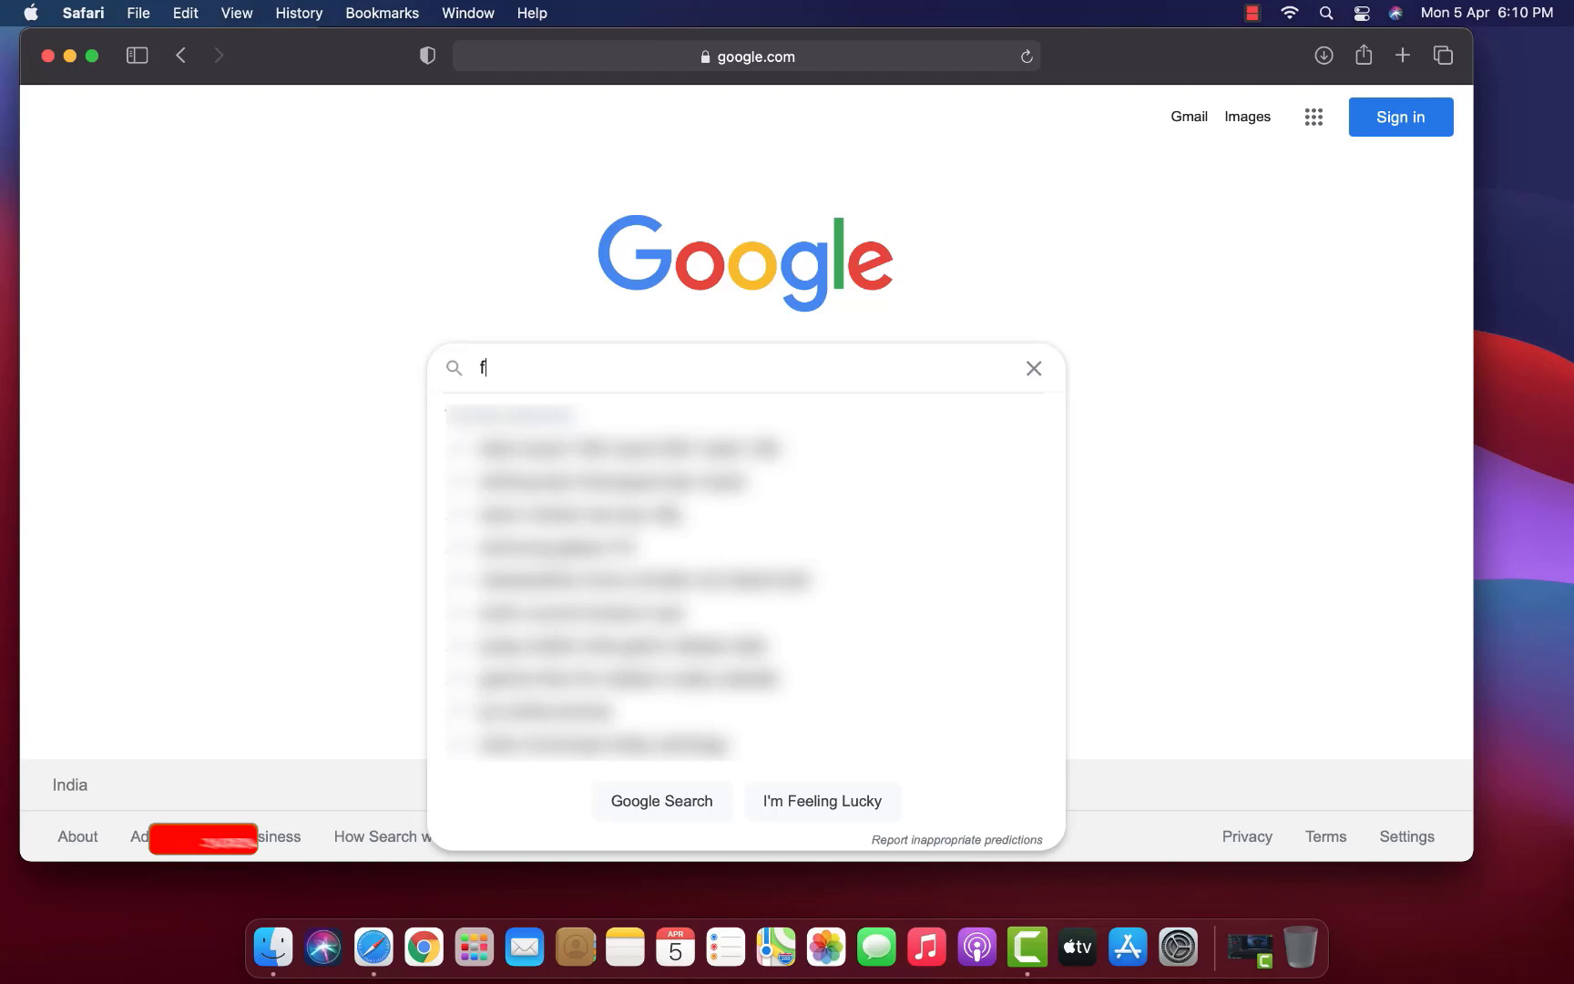
pyautogui.write('irefox')
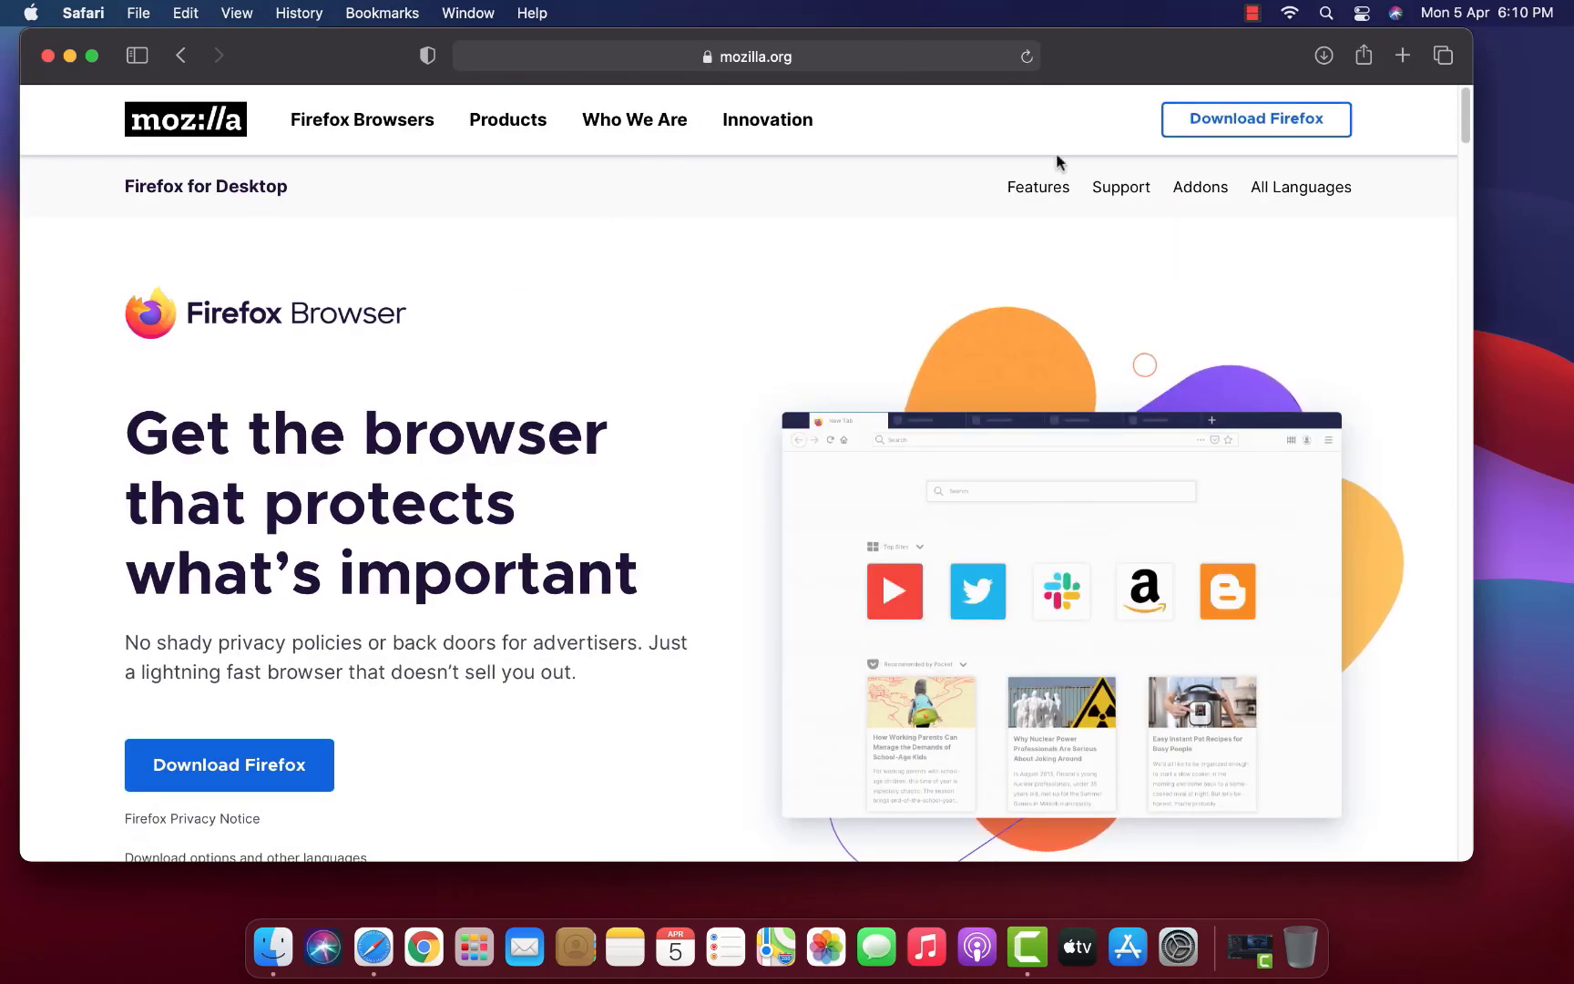
pyautogui.moveTo(1012, 298)
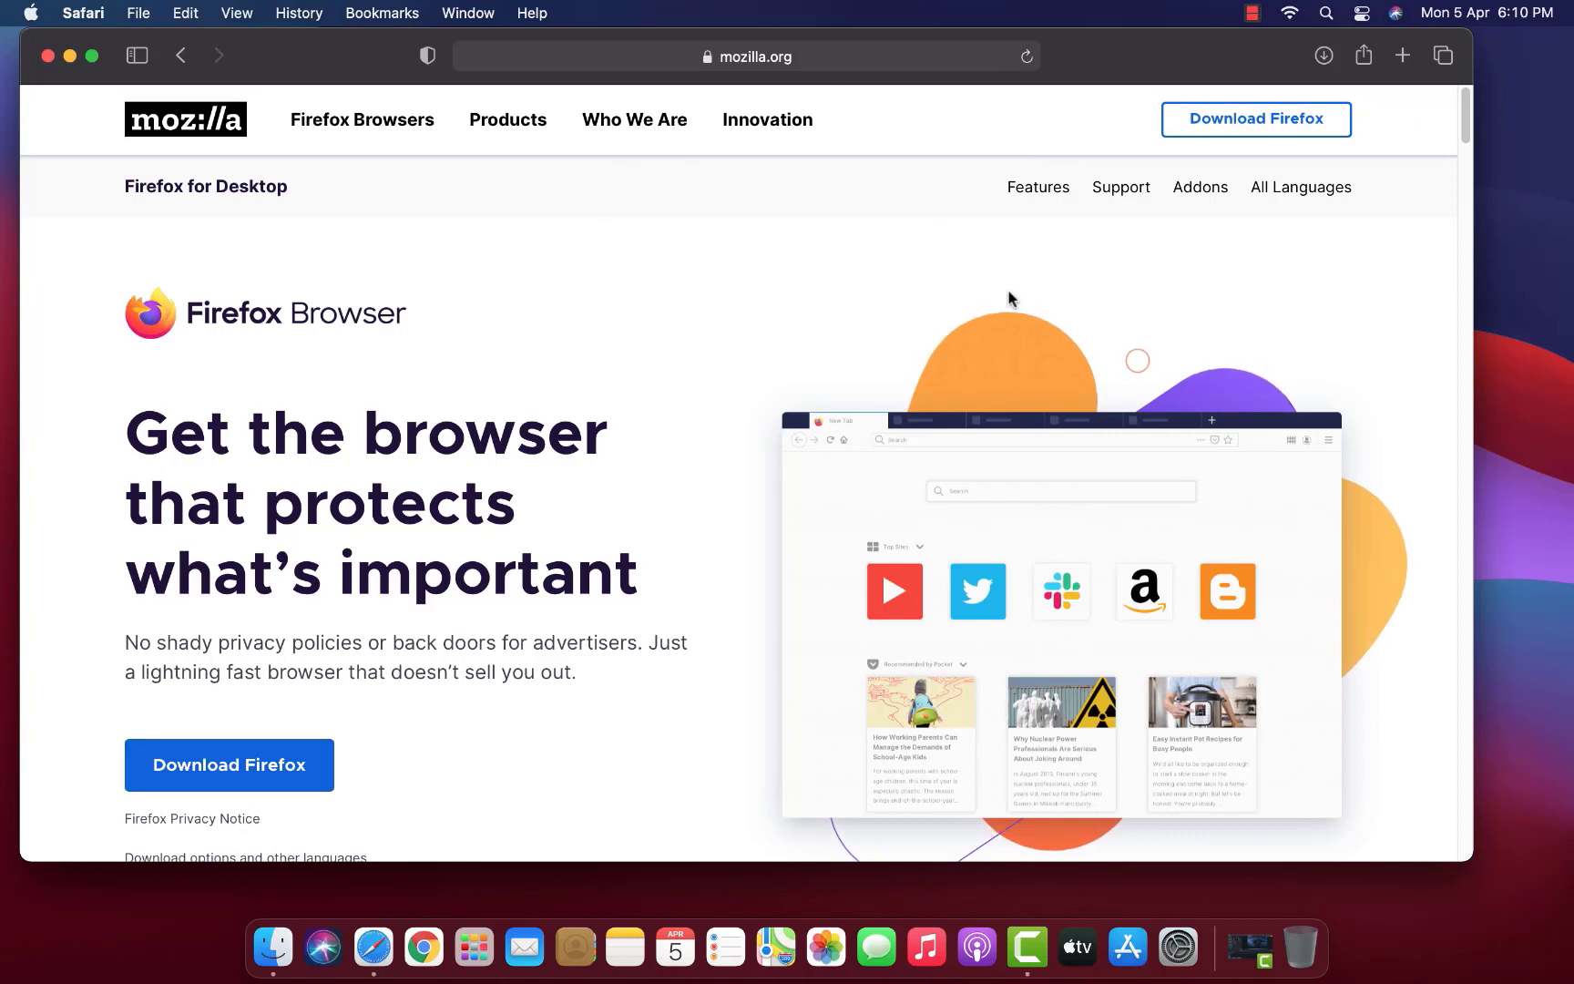
# Download the Firefox 87.0-2.dmg installer and show Safari's downloads list
pyautogui.click(1256, 119)
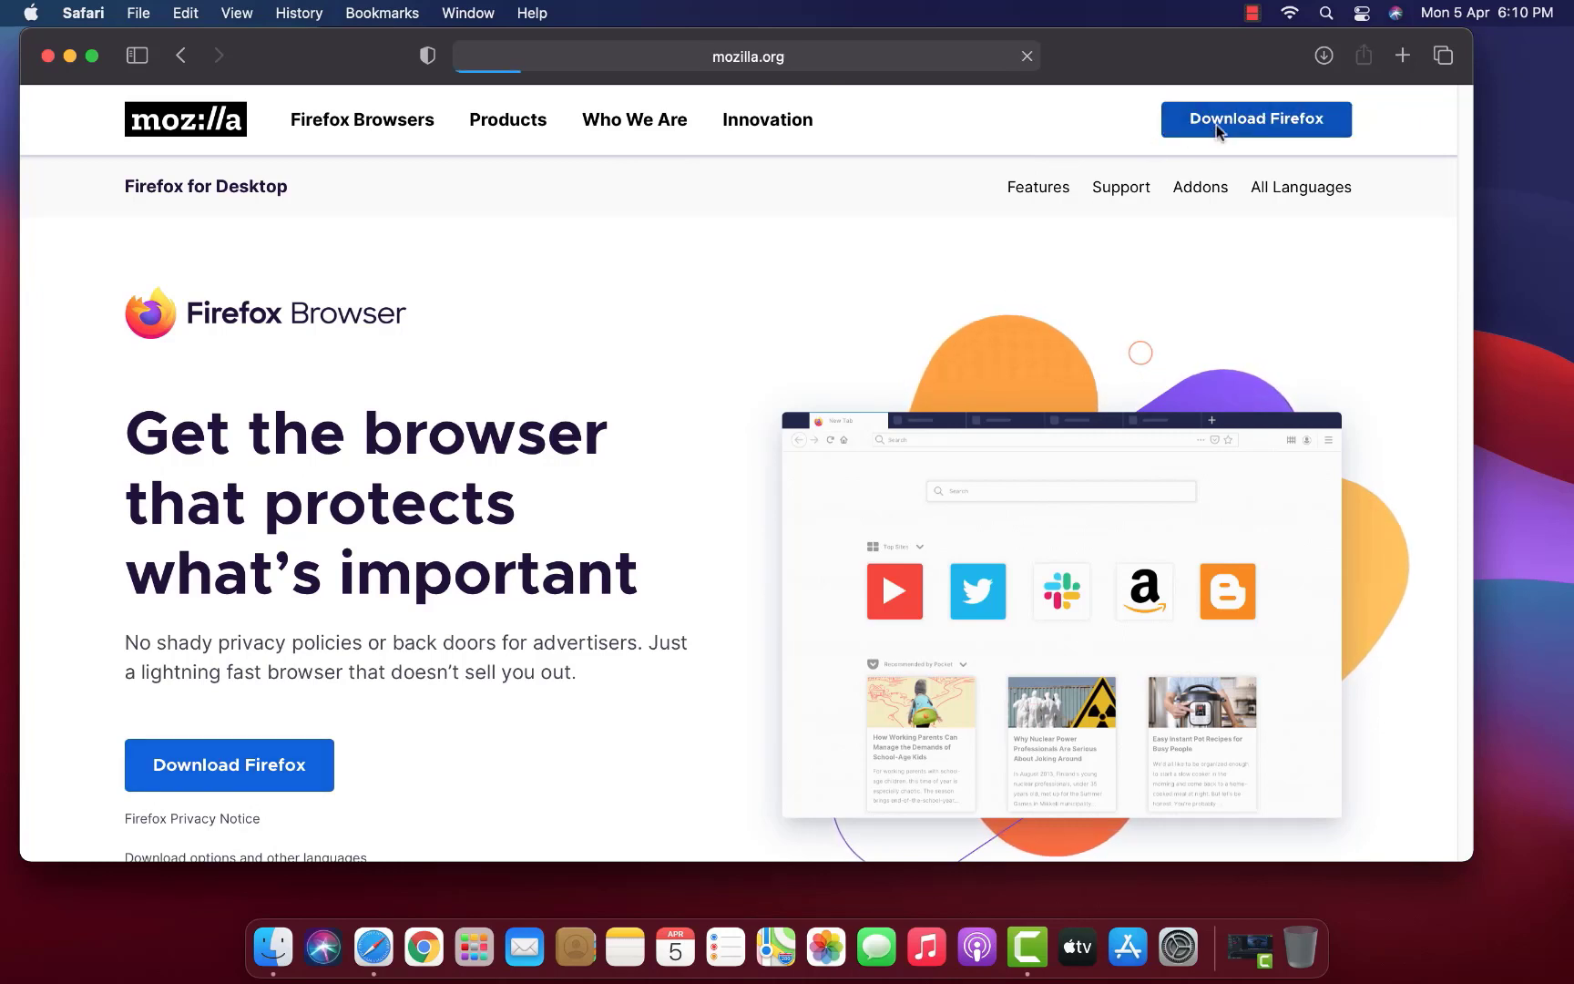
pyautogui.click(1253, 118)
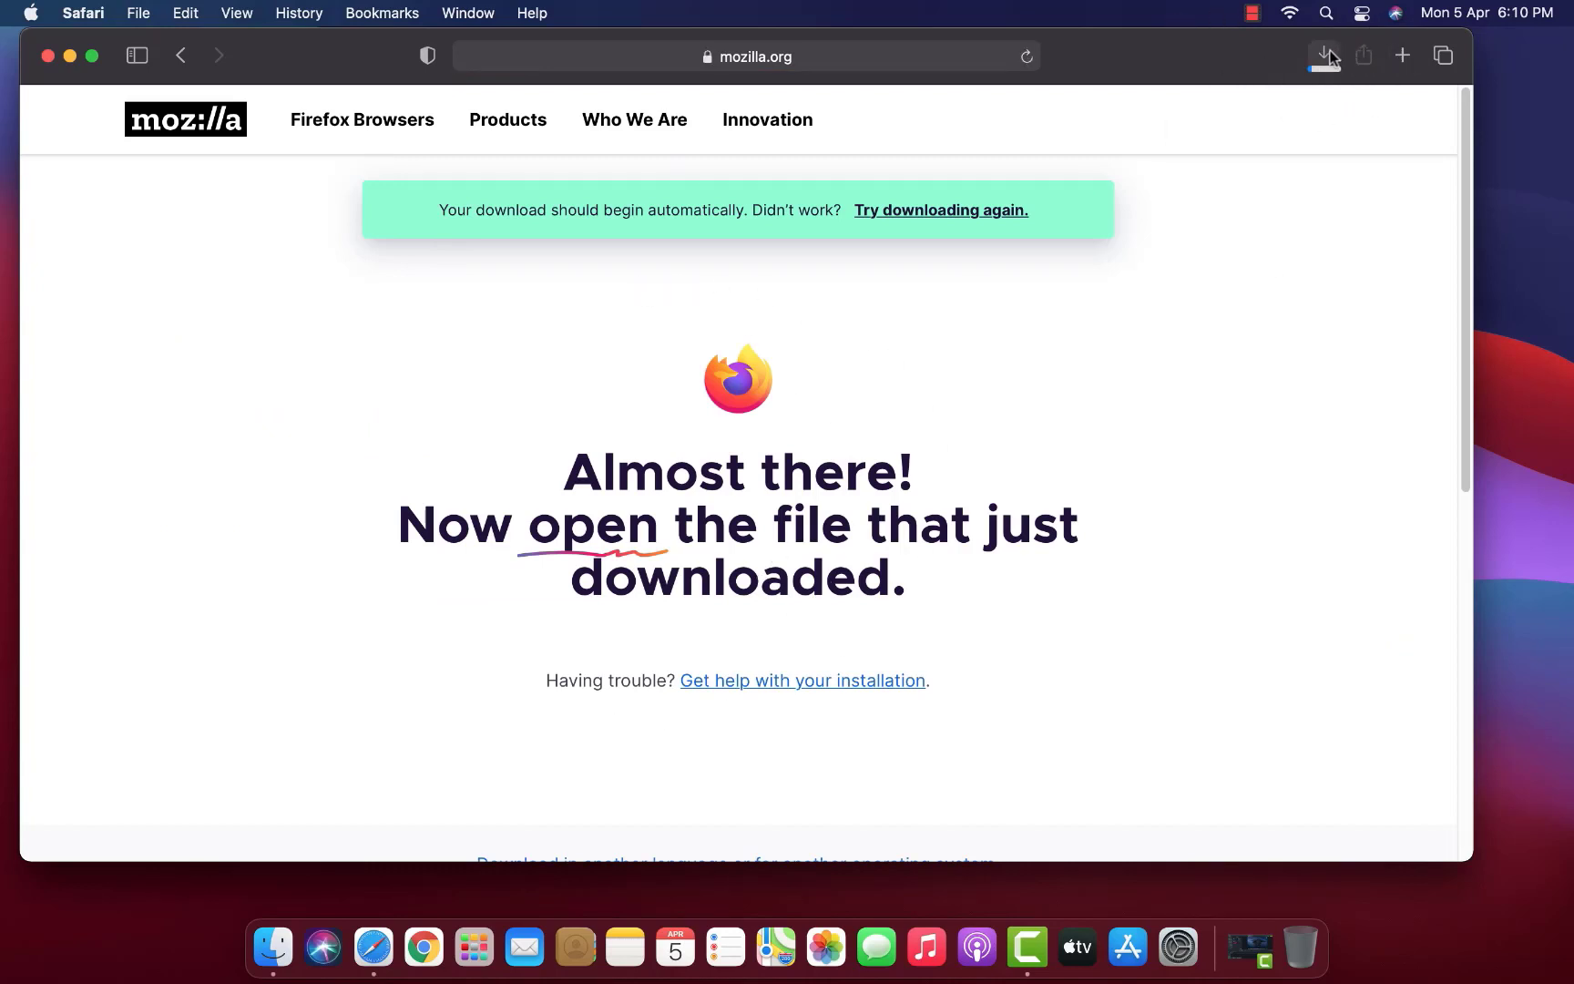
pyautogui.click(1323, 55)
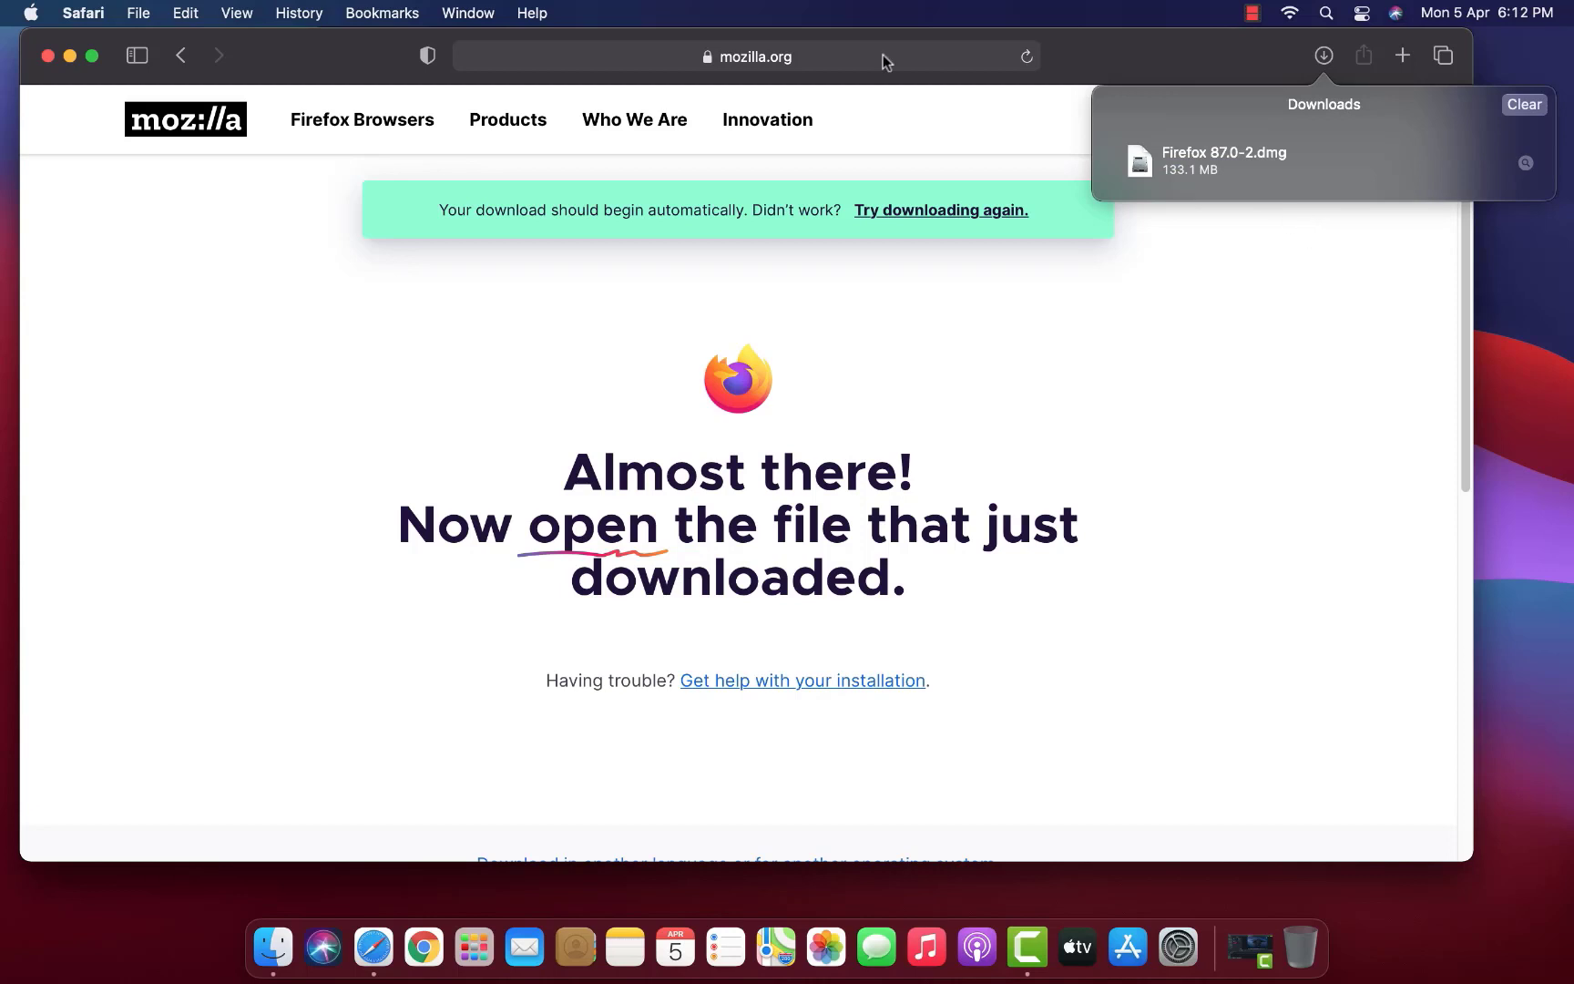
# Open Firefox 87.0-2.dmg from the downloads list so Finder verifies and mounts it
pyautogui.doubleClick(1221, 160)
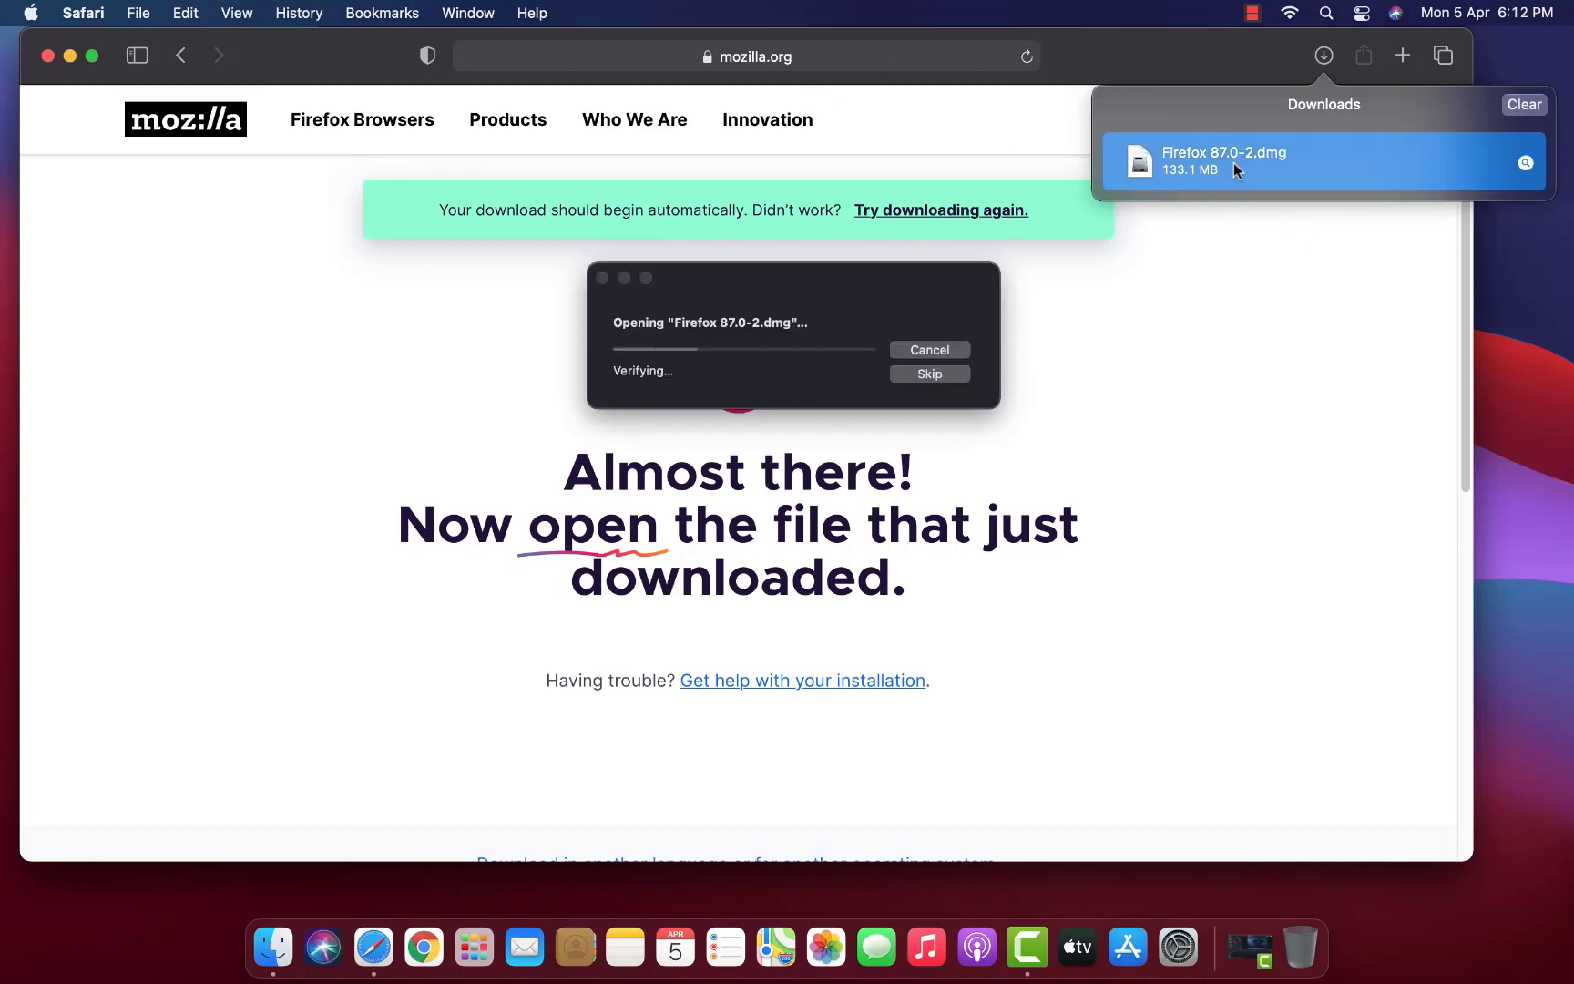
pyautogui.click(83, 12)
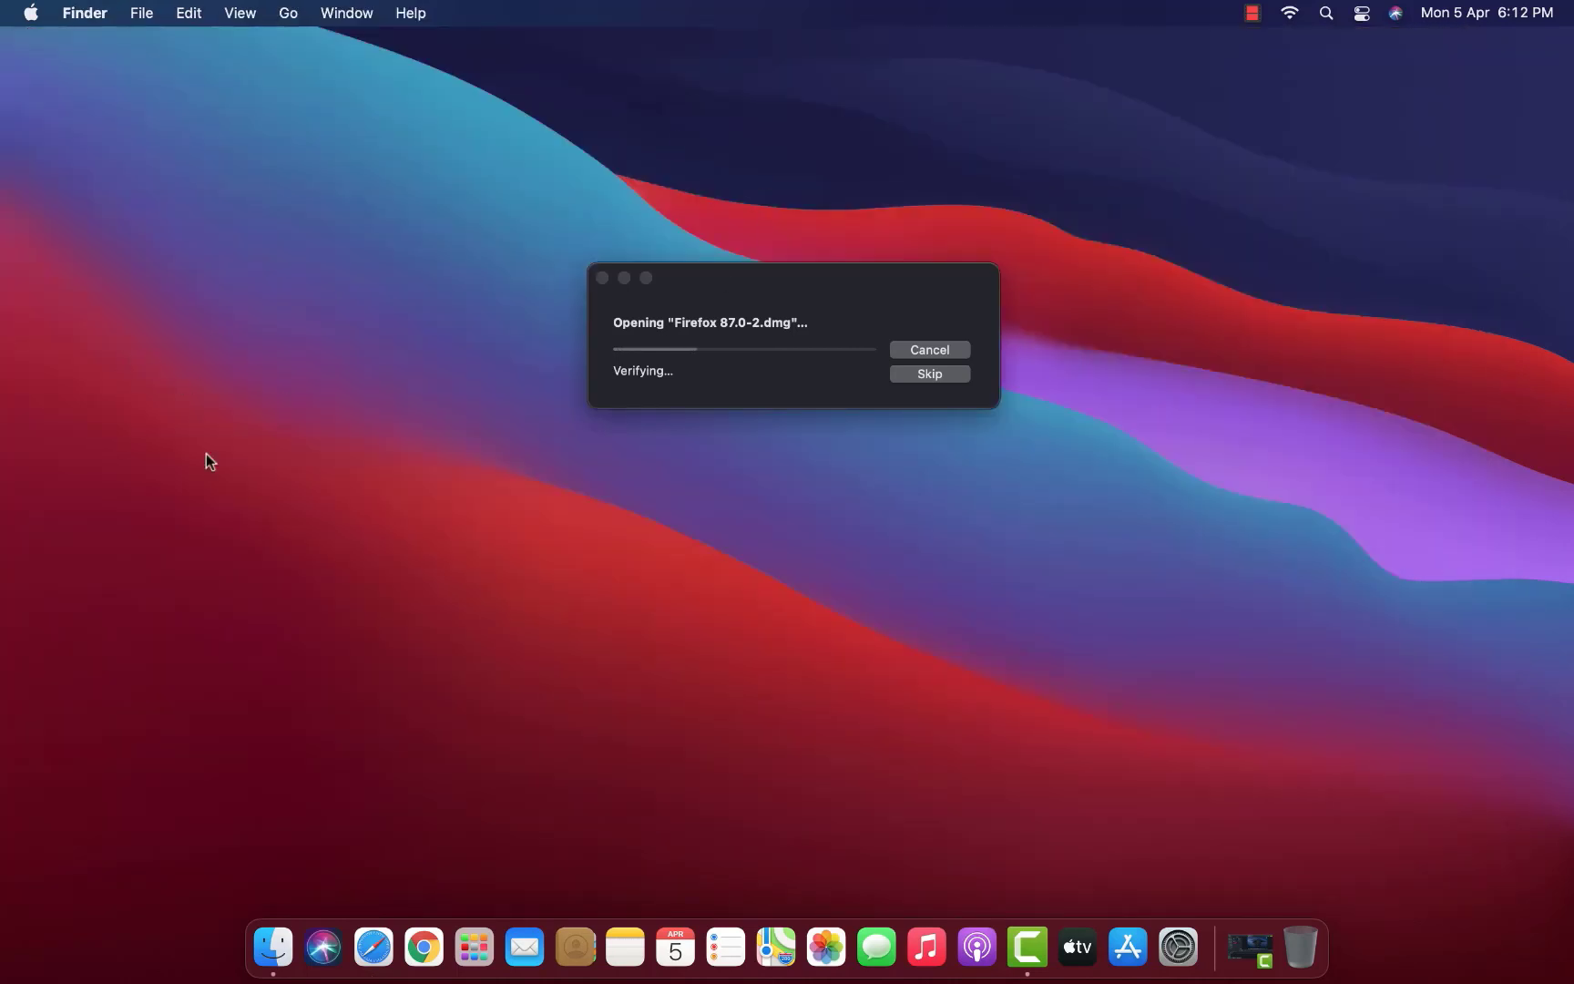
pyautogui.moveTo(867, 512)
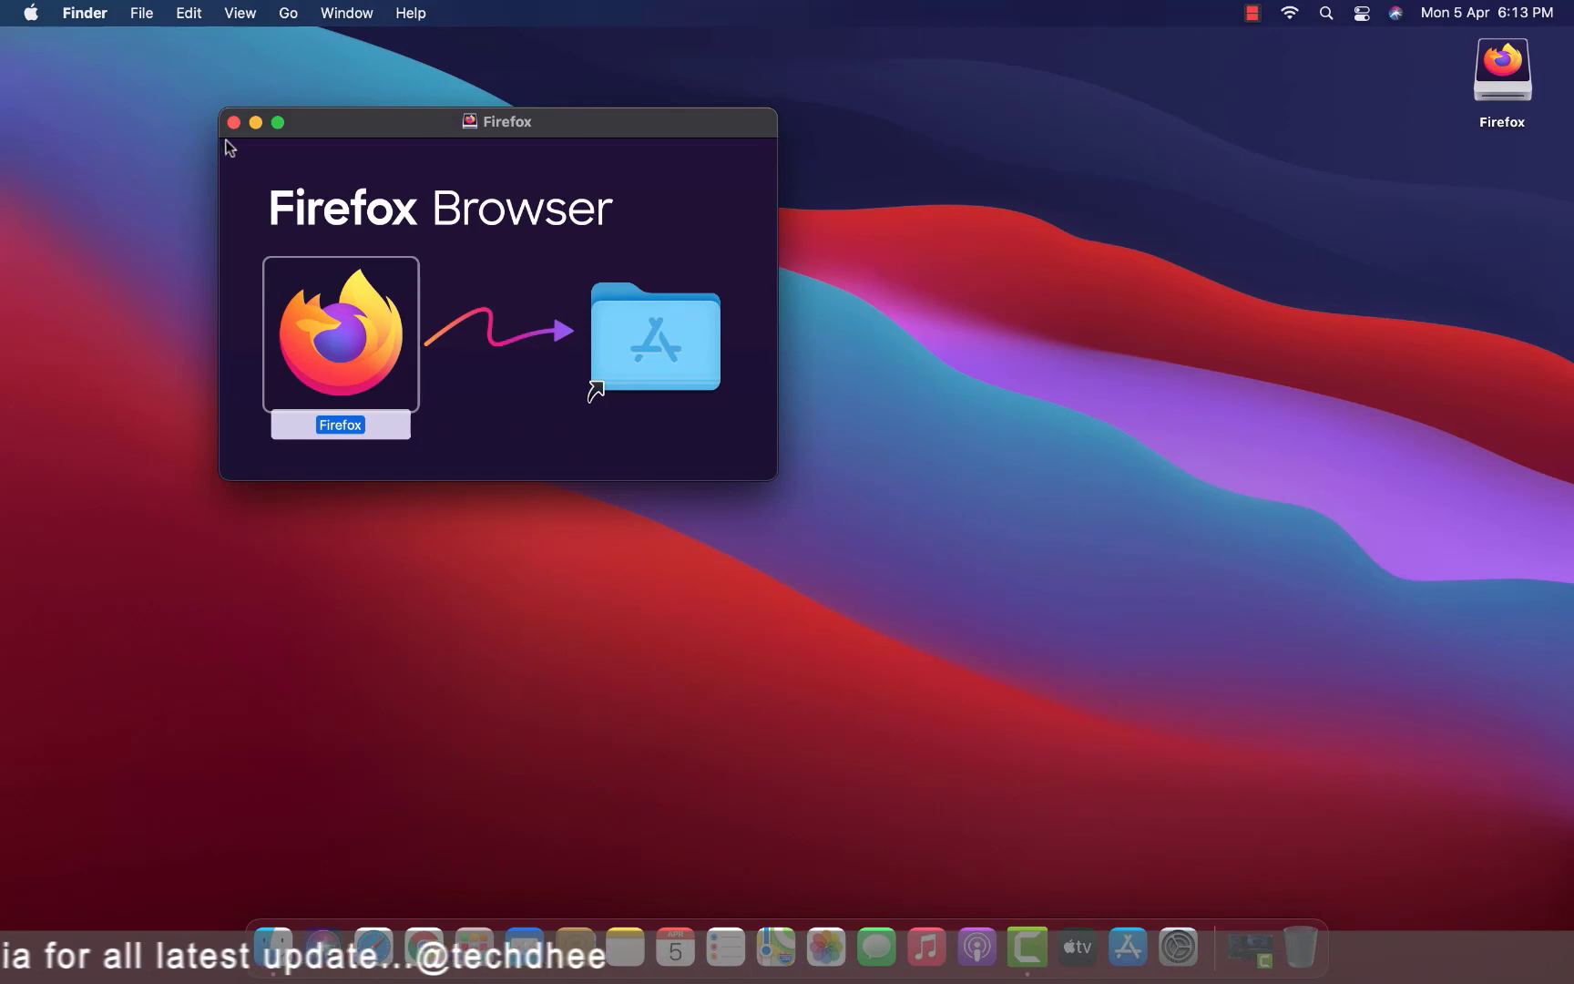
# Close the Firefox disk image window and eject the Firefox drive
pyautogui.click(233, 121)
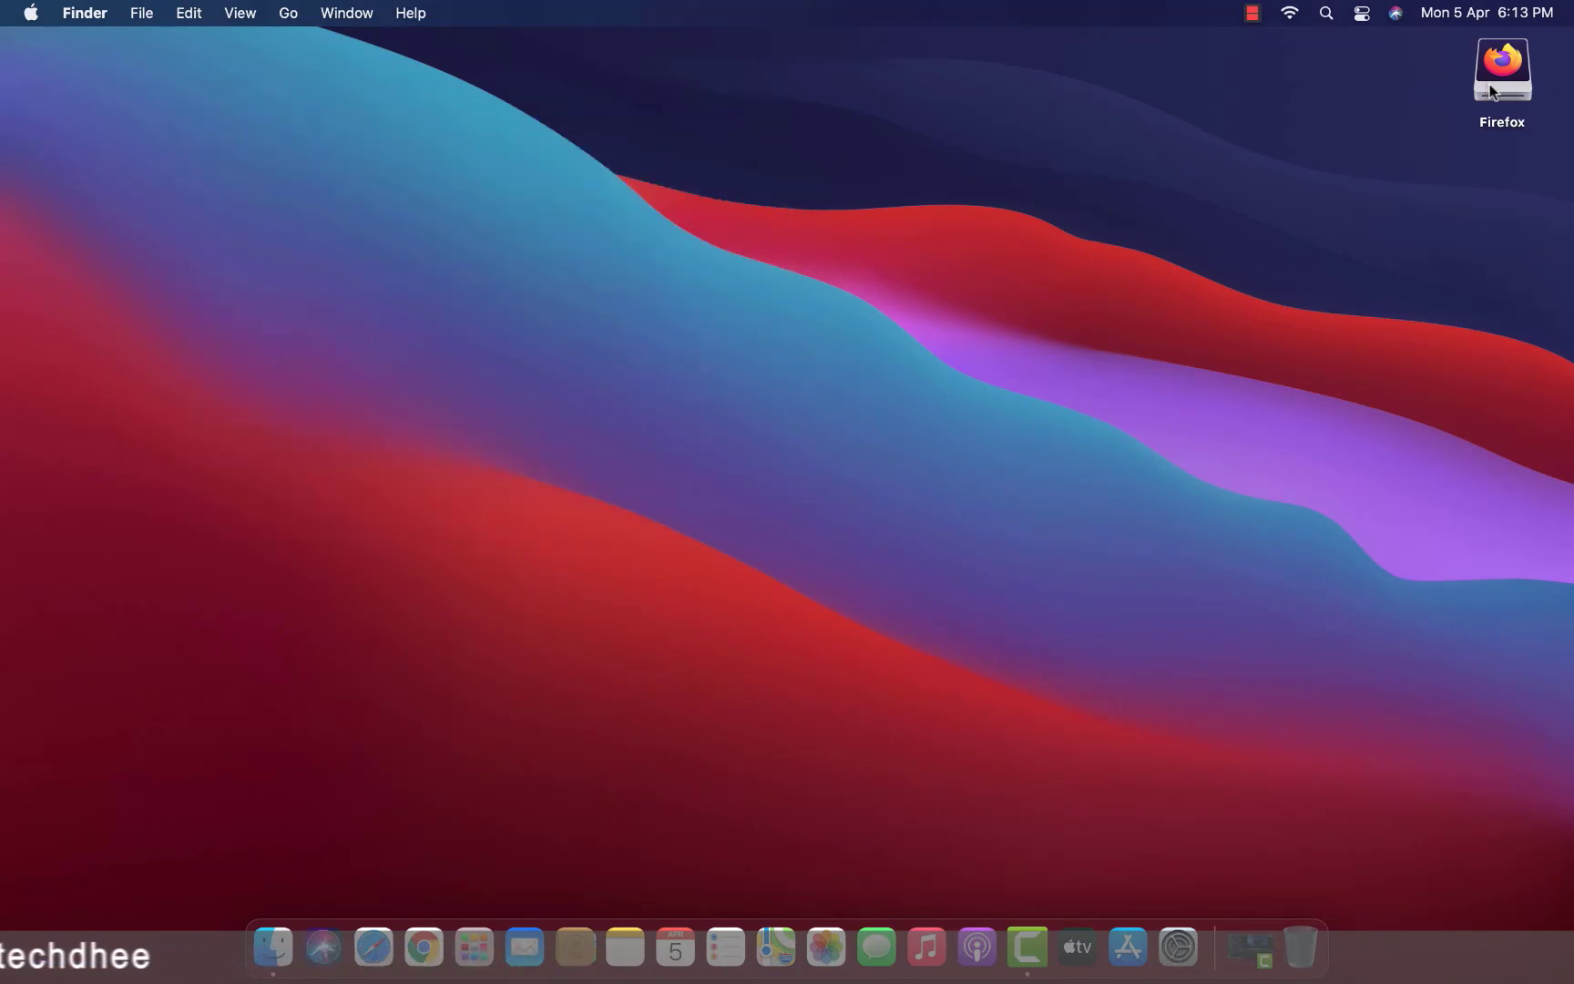
pyautogui.rightClick(1501, 70)
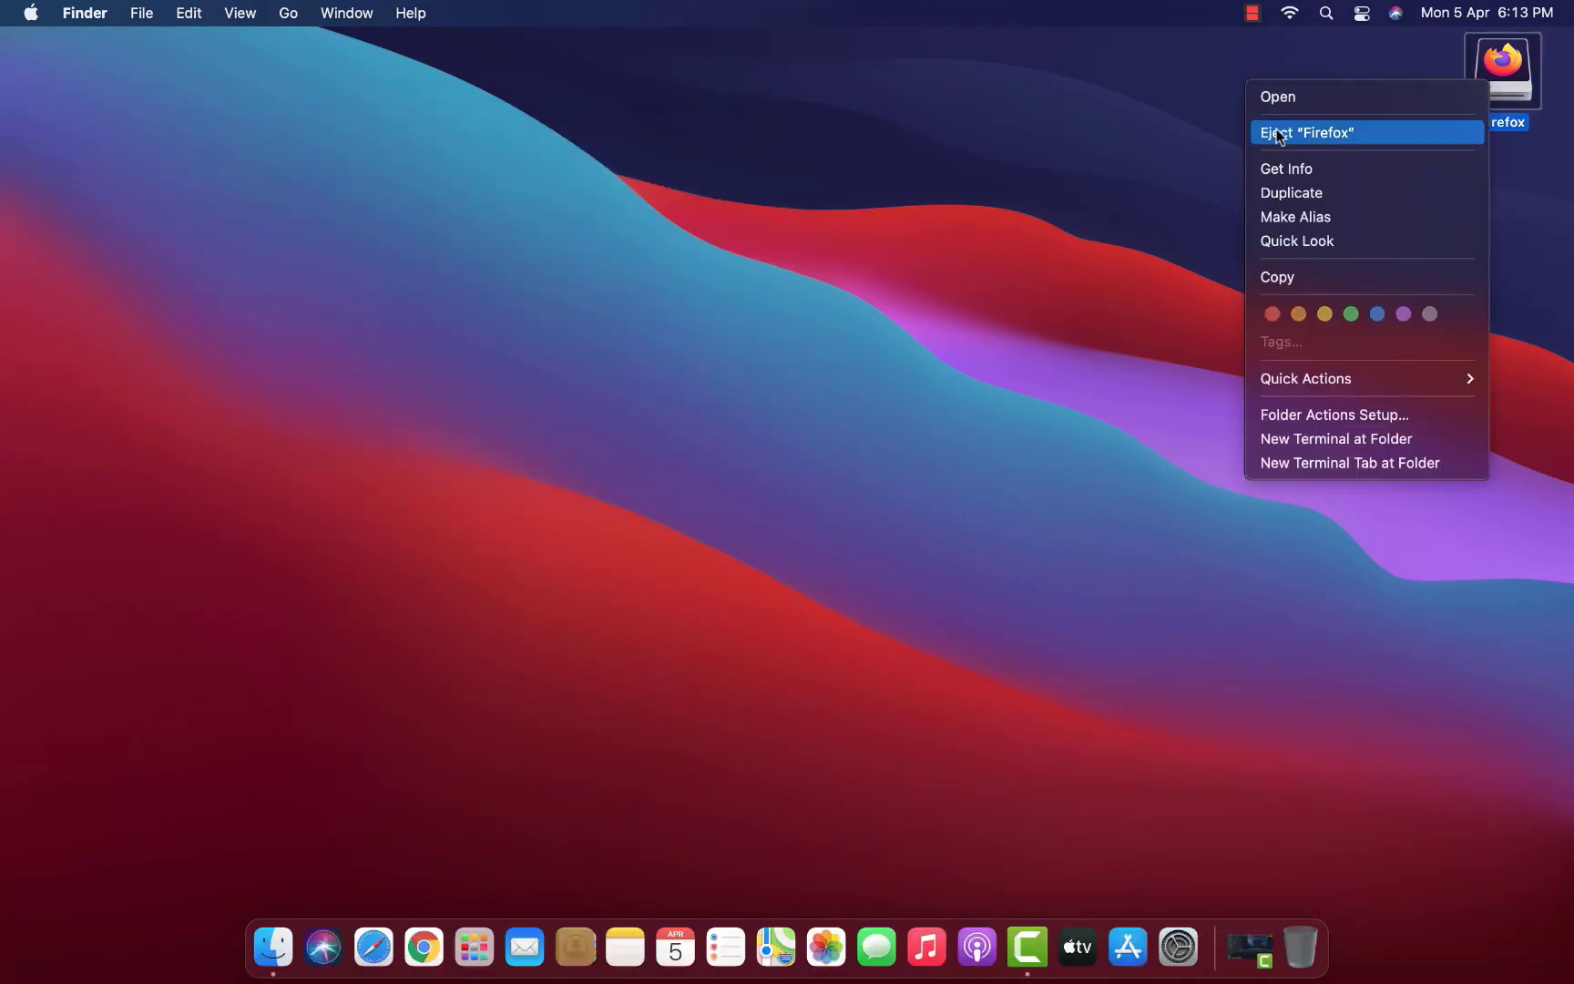
pyautogui.click(1306, 131)
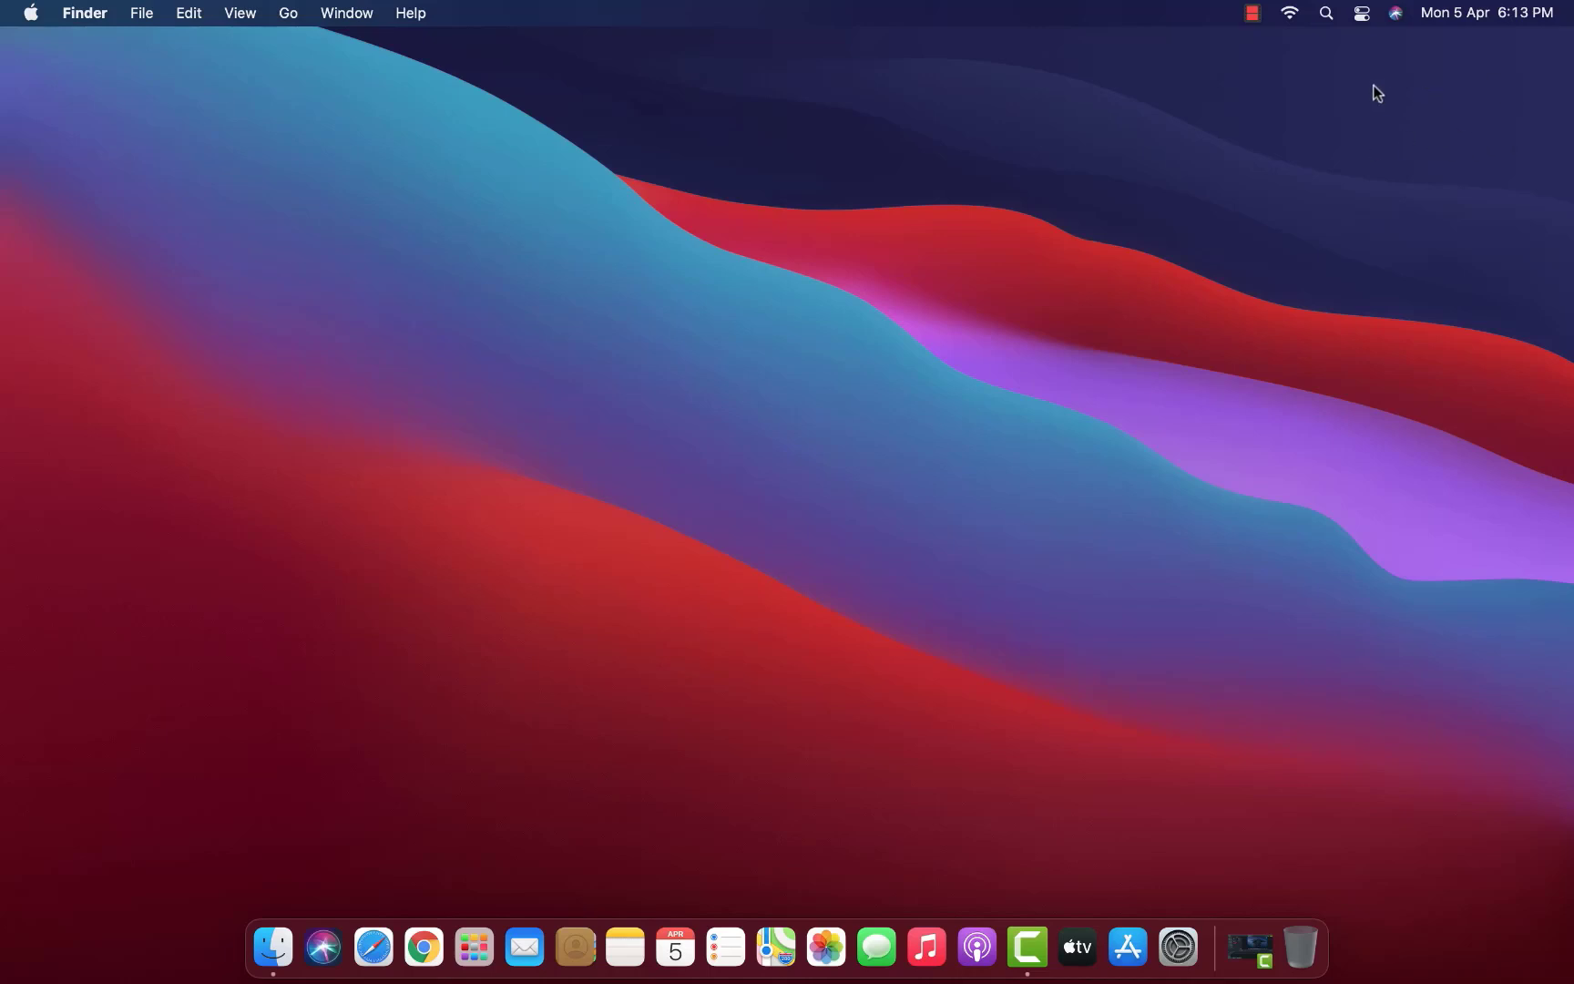
# Launch the installed Firefox app, bringing up the downloaded-app warning
pyautogui.click(1326, 13)
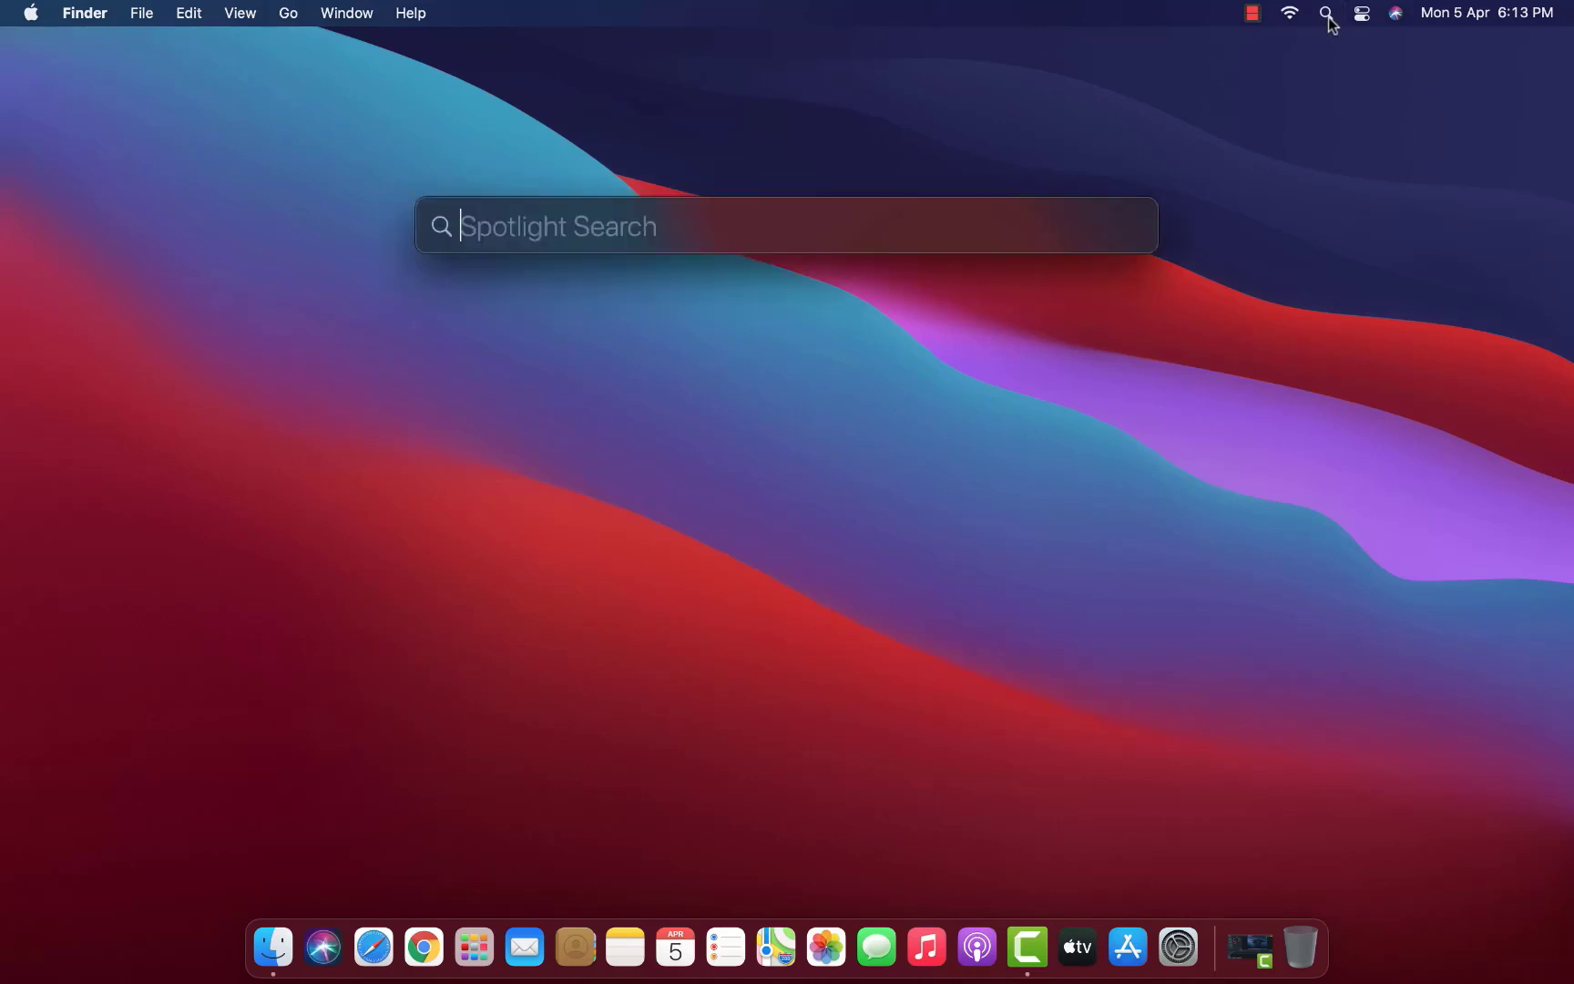
pyautogui.press('Escape')
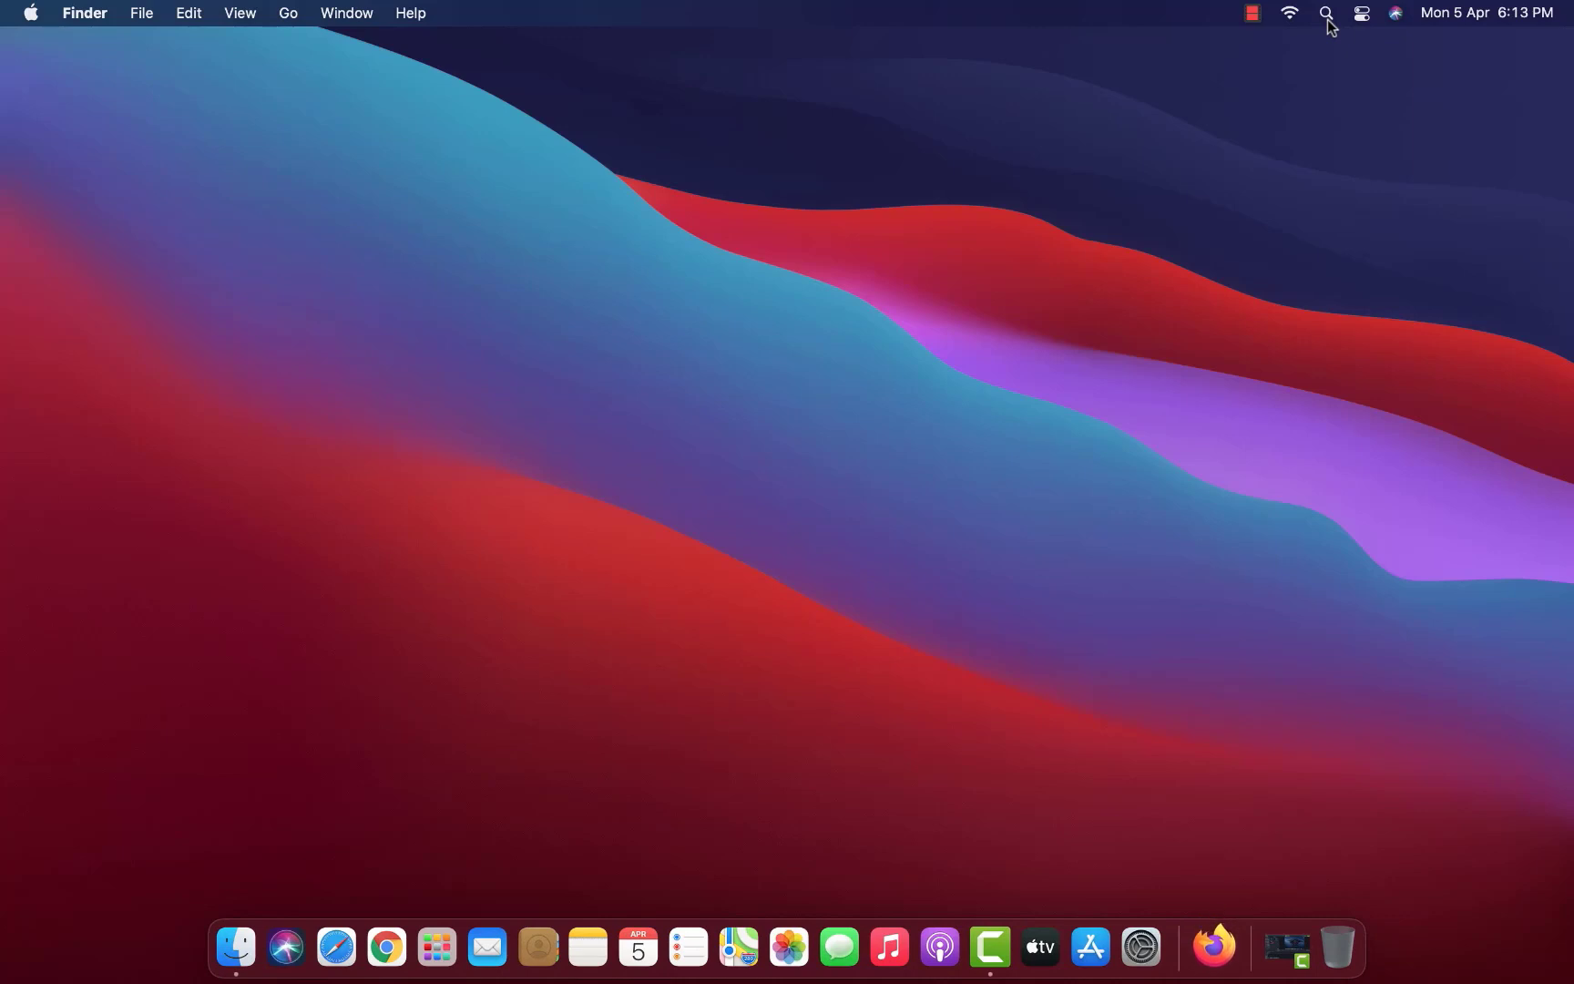
pyautogui.click(1212, 946)
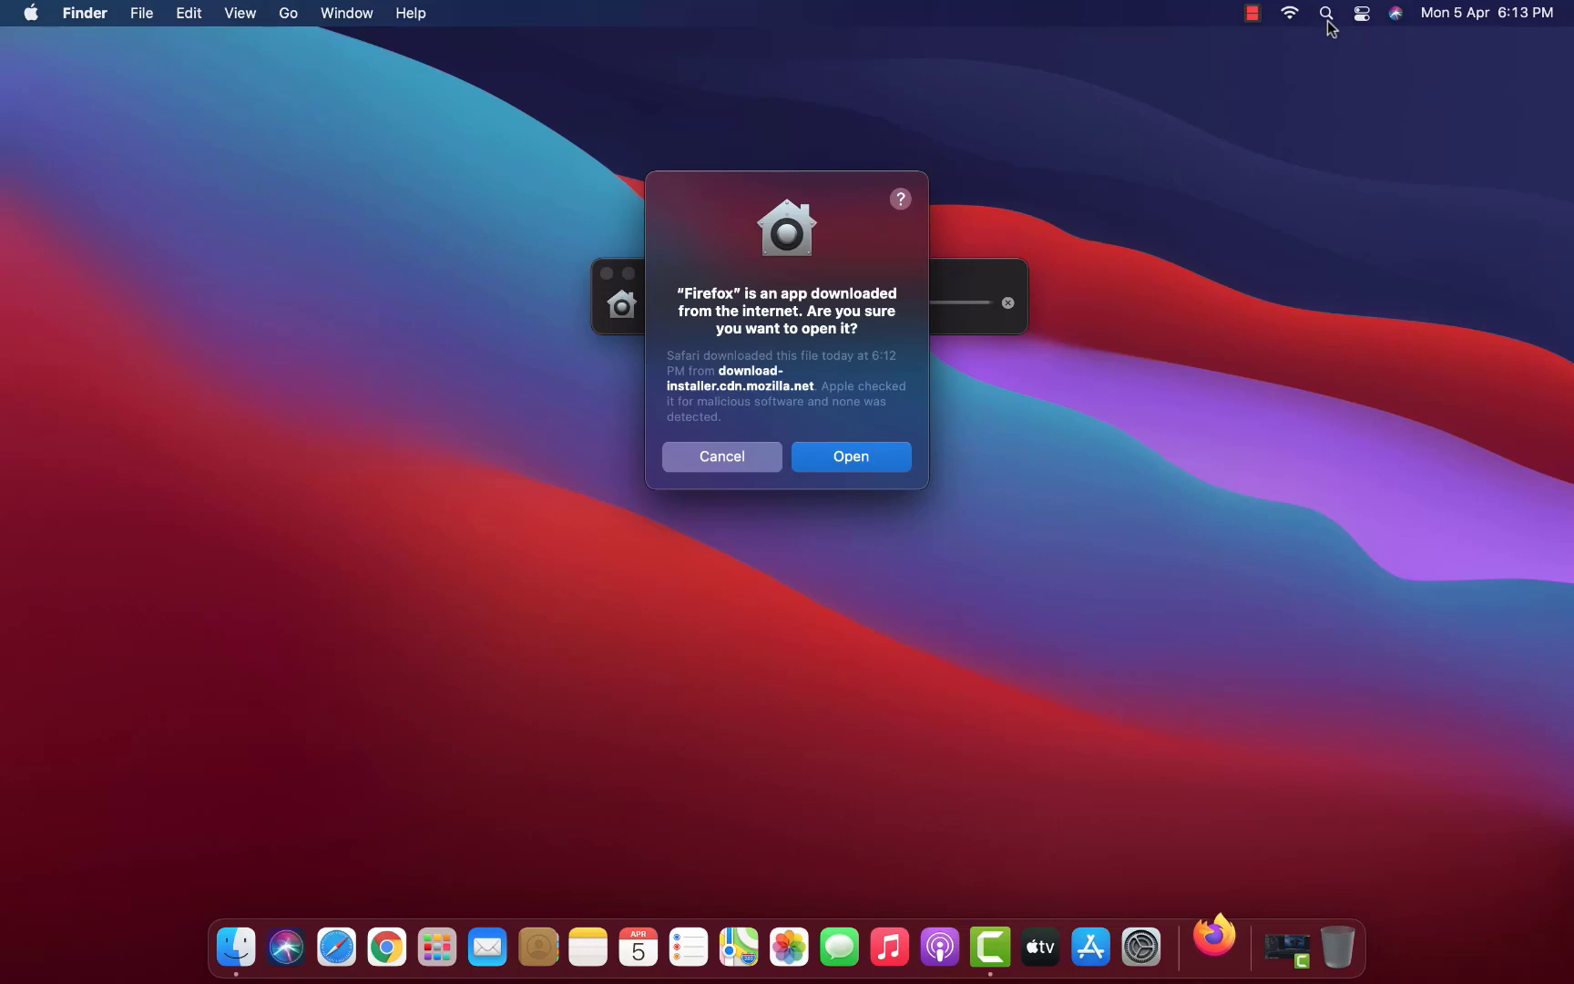
pyautogui.moveTo(789, 451)
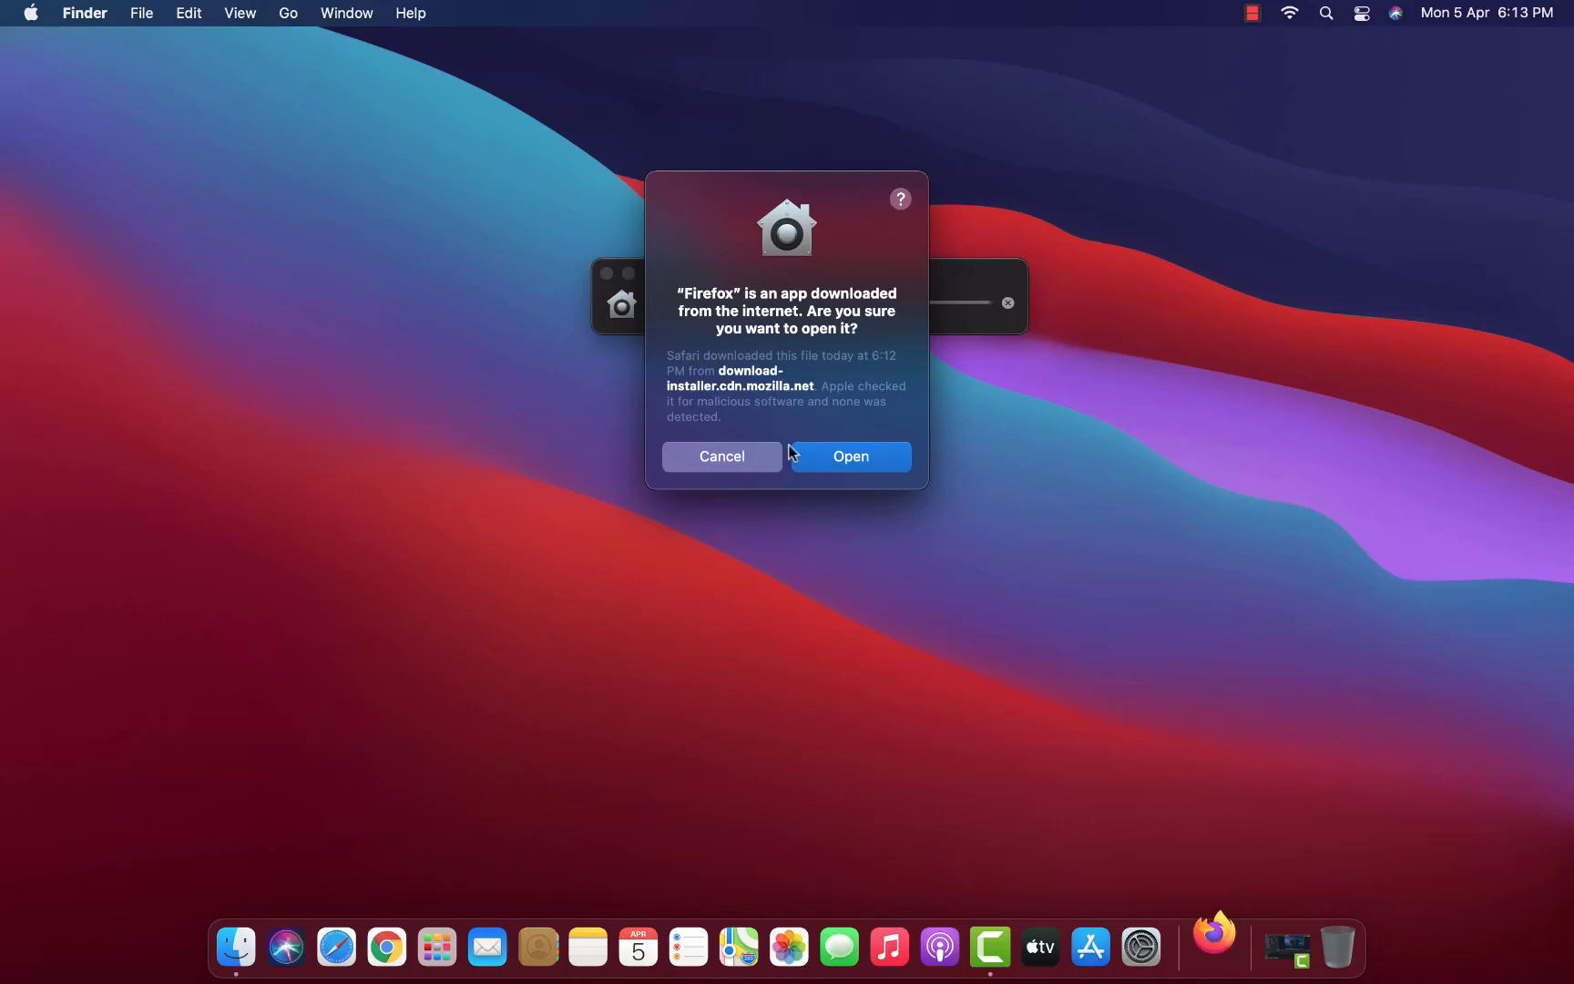
# Allow Firefox to open and check About Firefox shows version 87.0 (64-bit), up to date
pyautogui.click(849, 456)
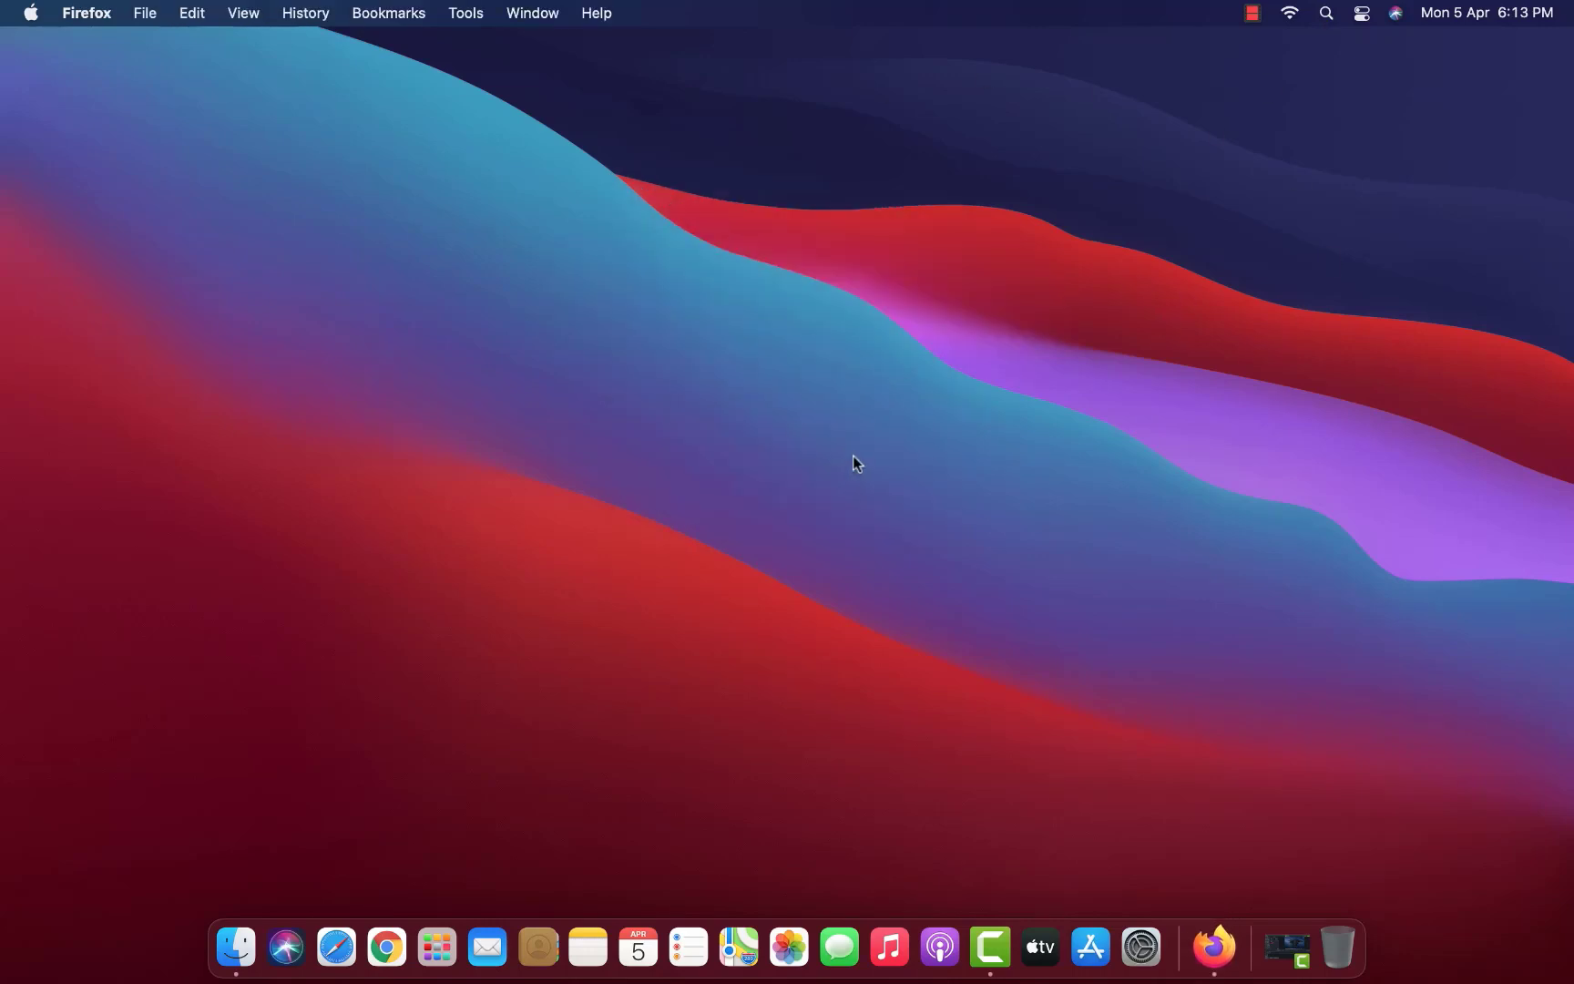
pyautogui.click(86, 13)
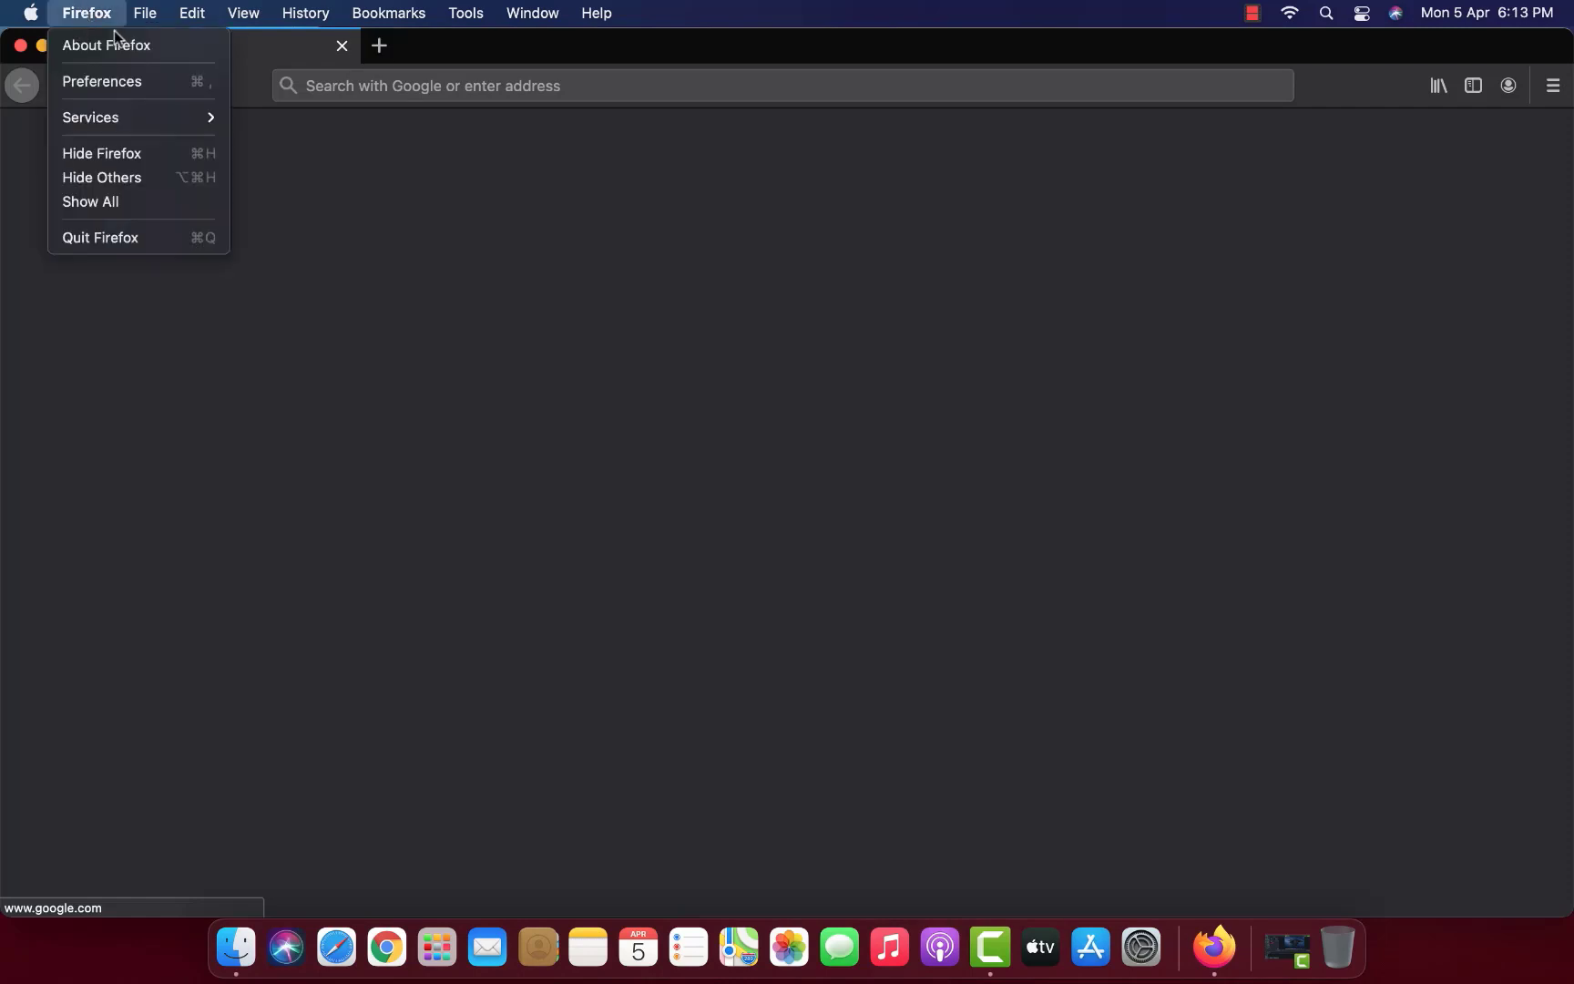
pyautogui.click(105, 44)
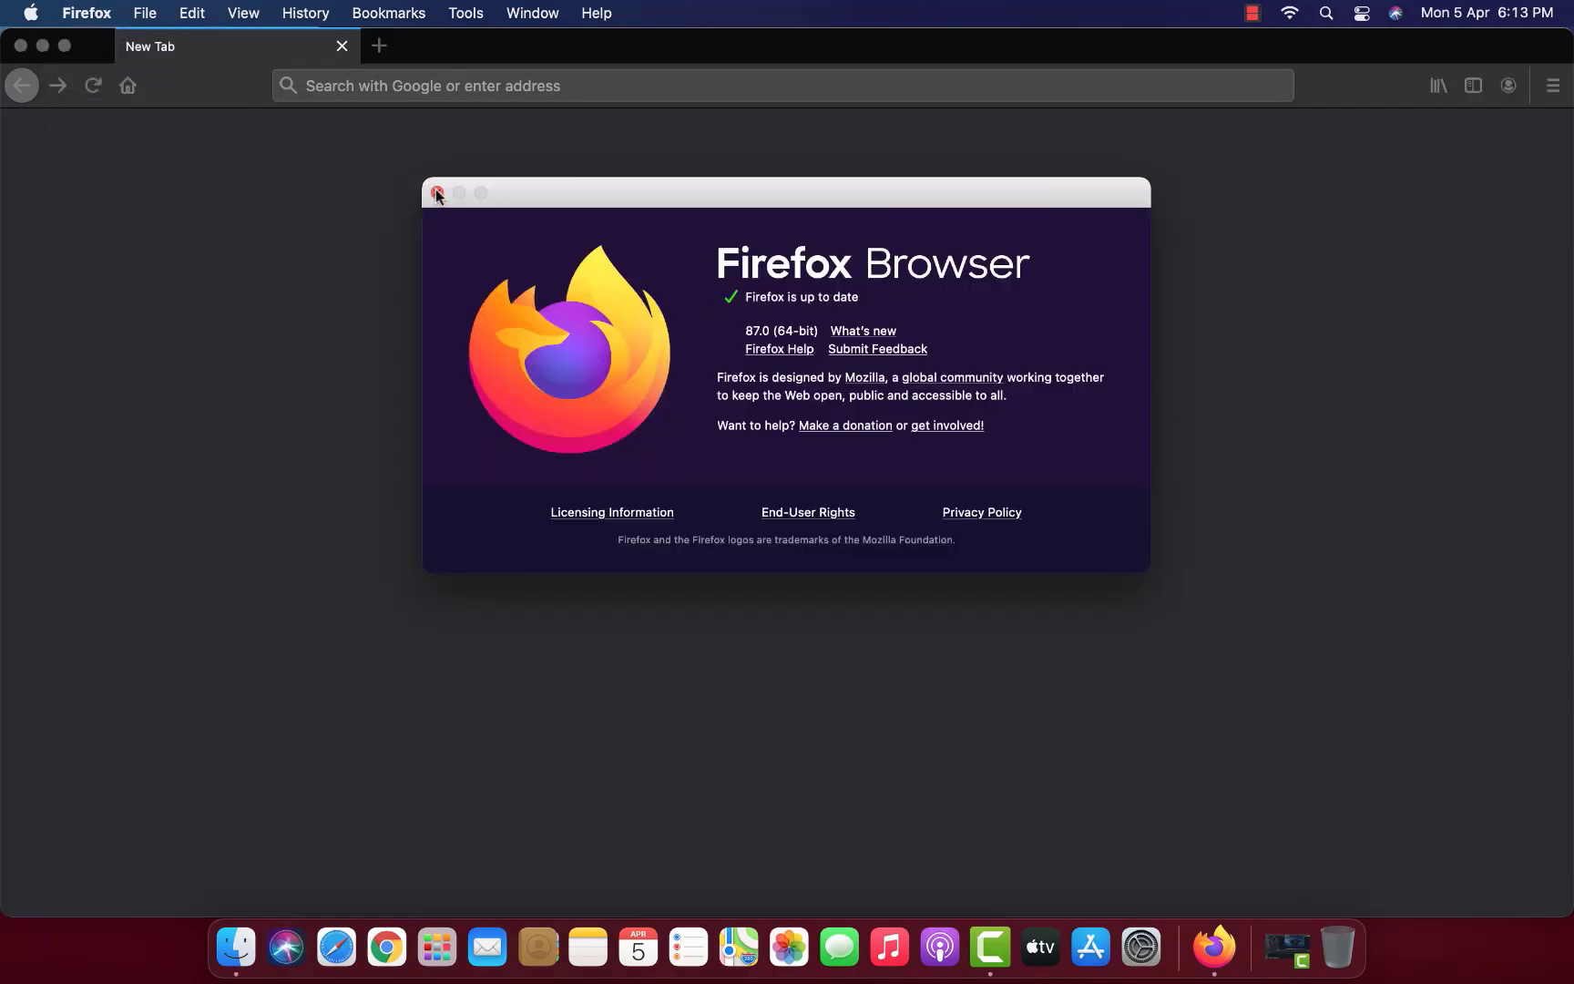
pyautogui.rightClick(1214, 944)
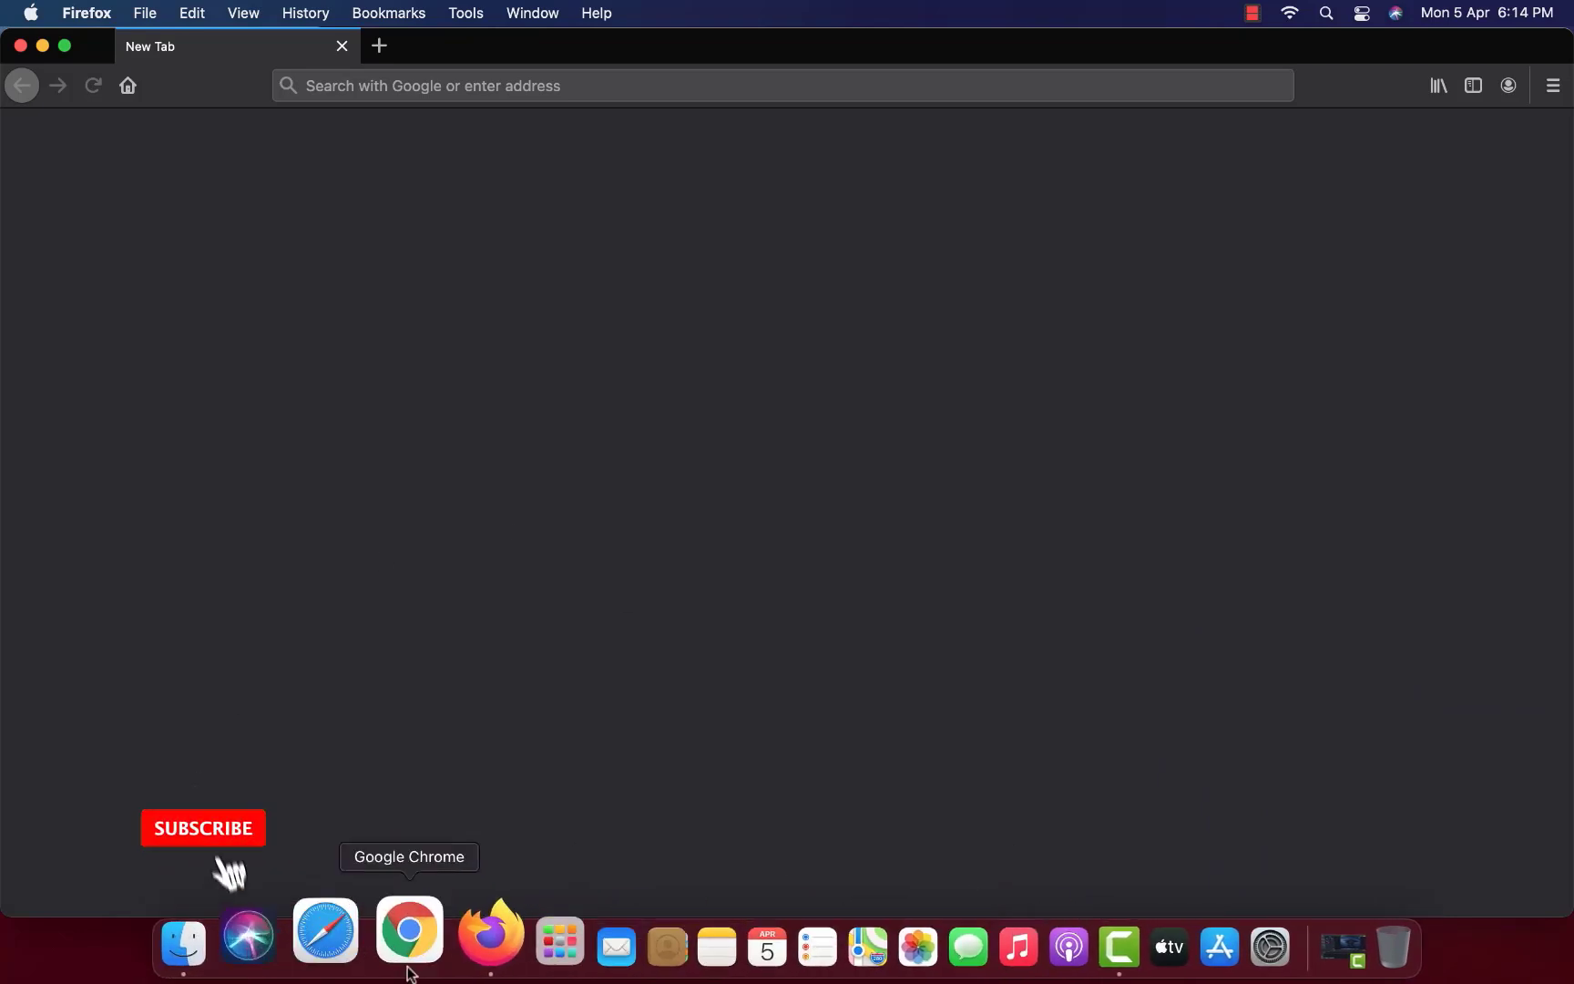
pyautogui.click(85, 12)
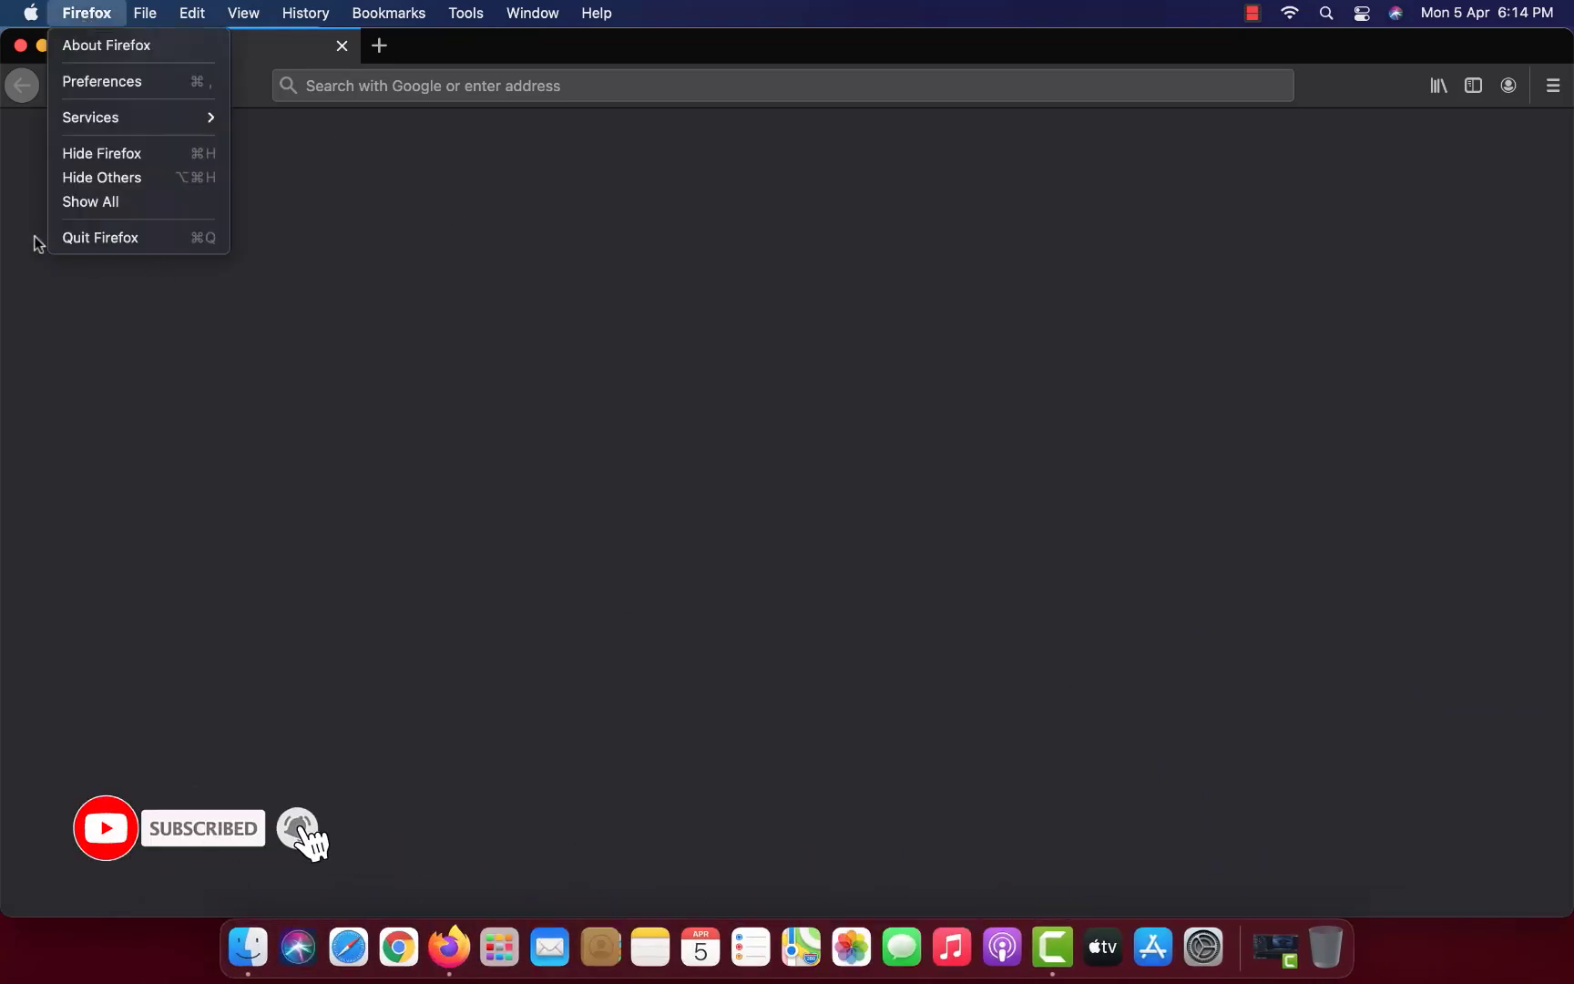